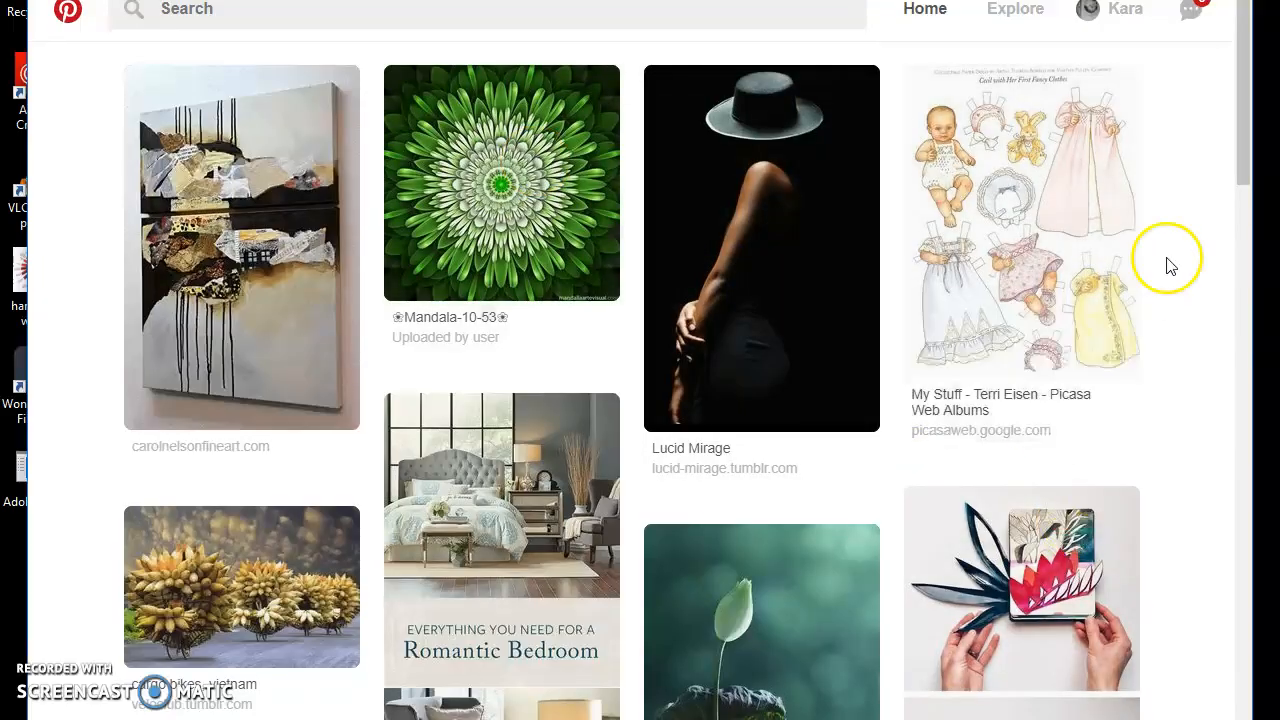
mouse_move(1243, 95)
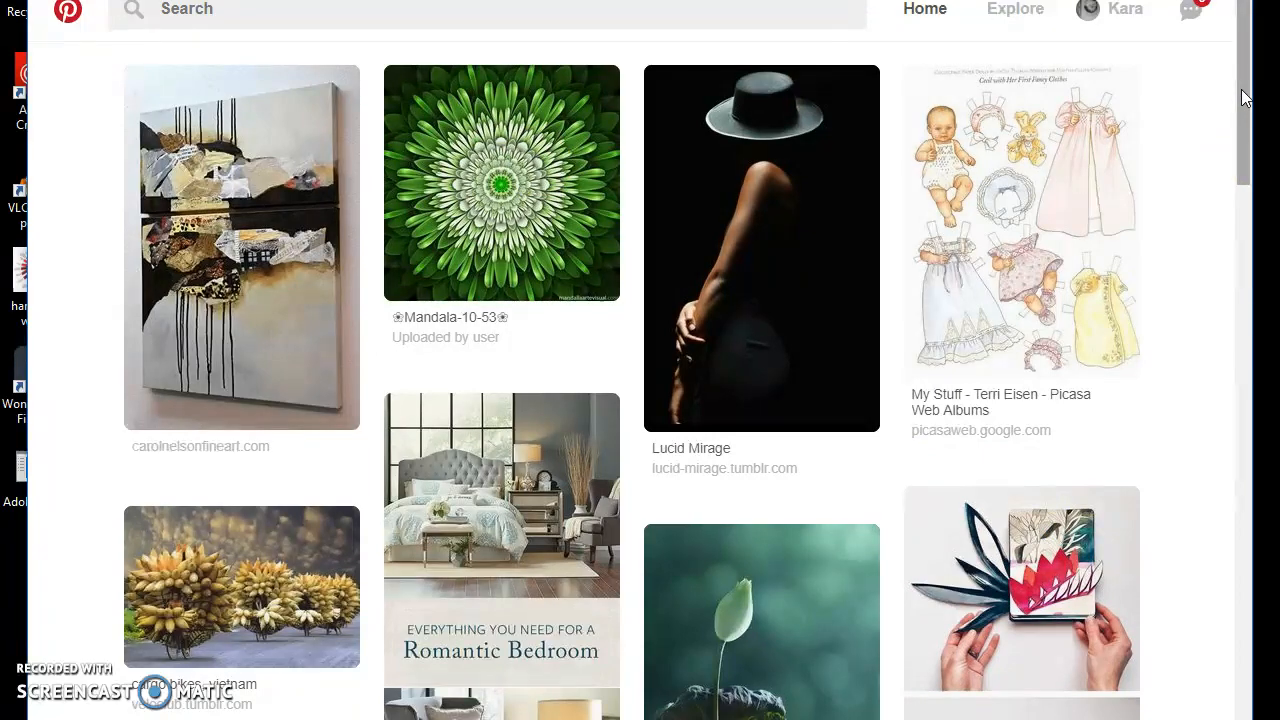
mouse_move(1248, 110)
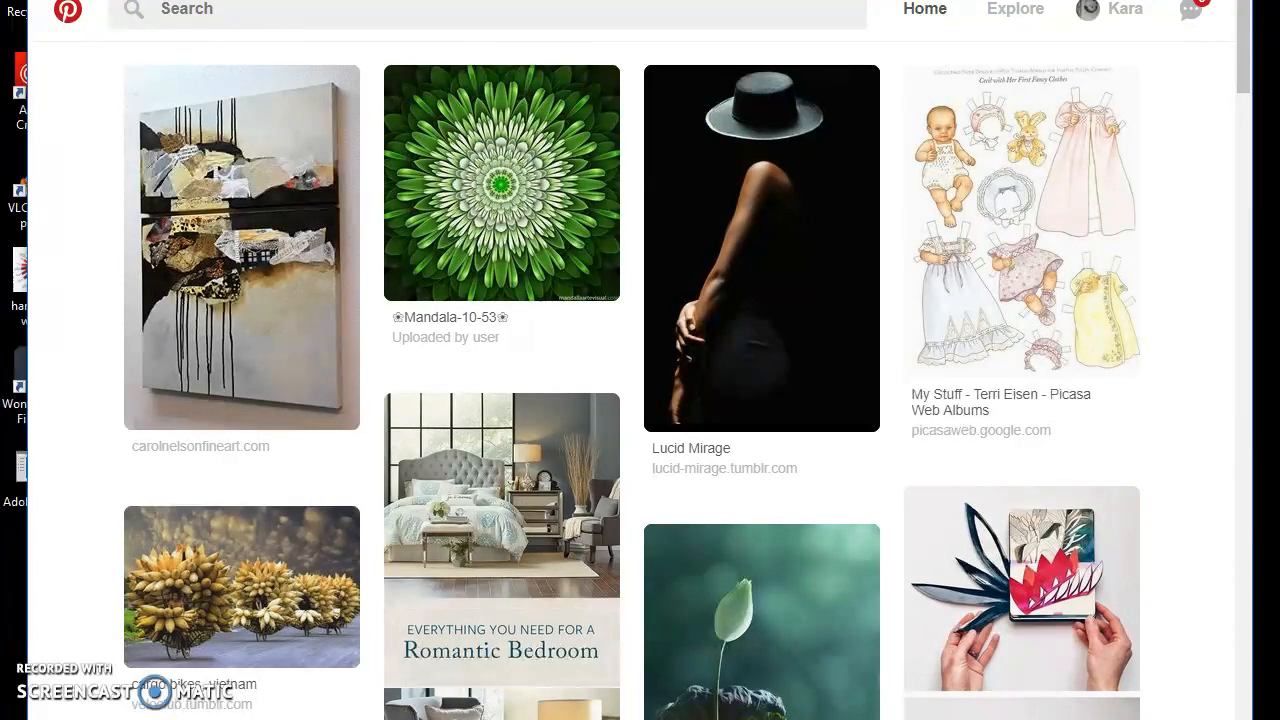
mouse_move(1058, 18)
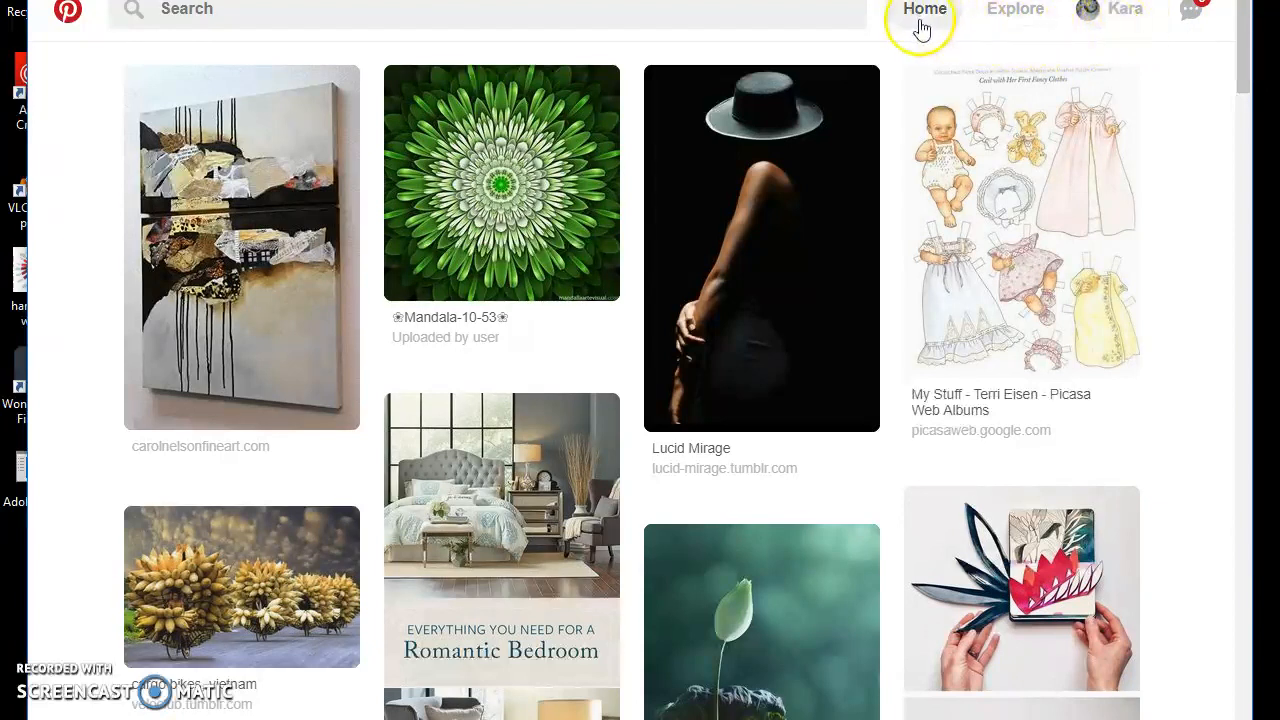
mouse_move(1113, 17)
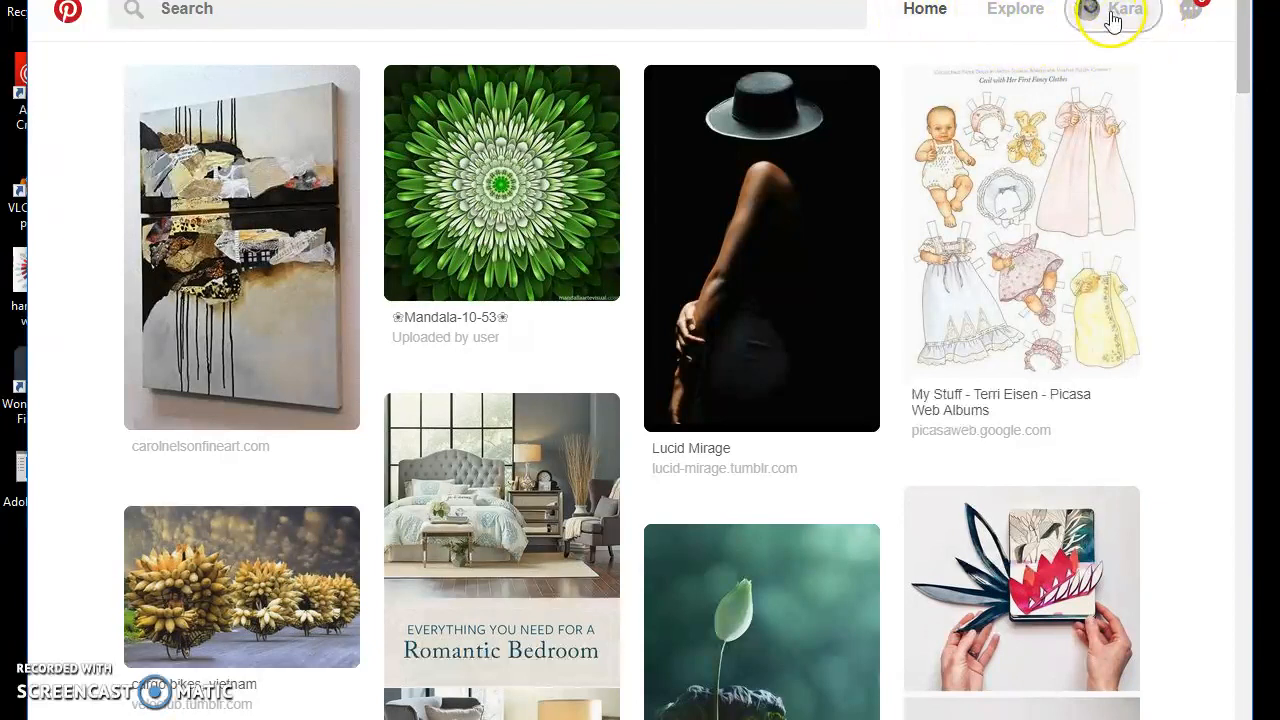
Open the Pinterest account's profile page to see its boards
left_click(1113, 8)
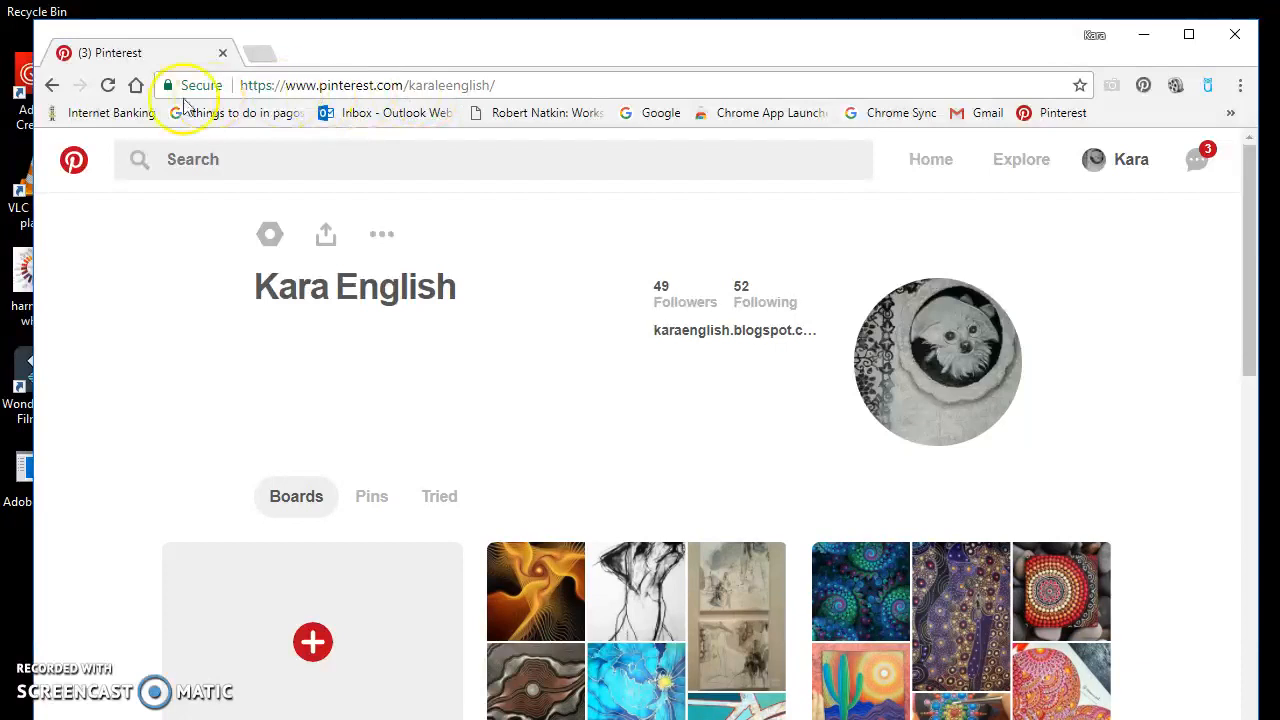
mouse_move(240, 95)
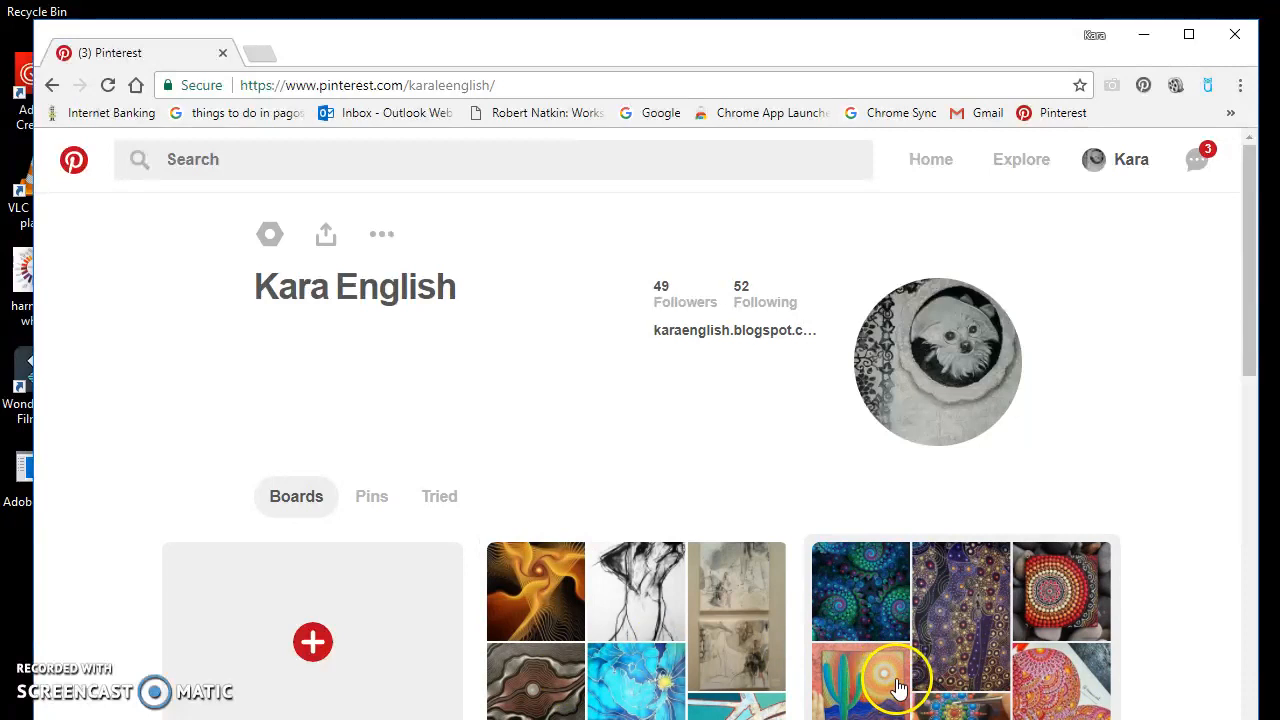
mouse_move(628, 645)
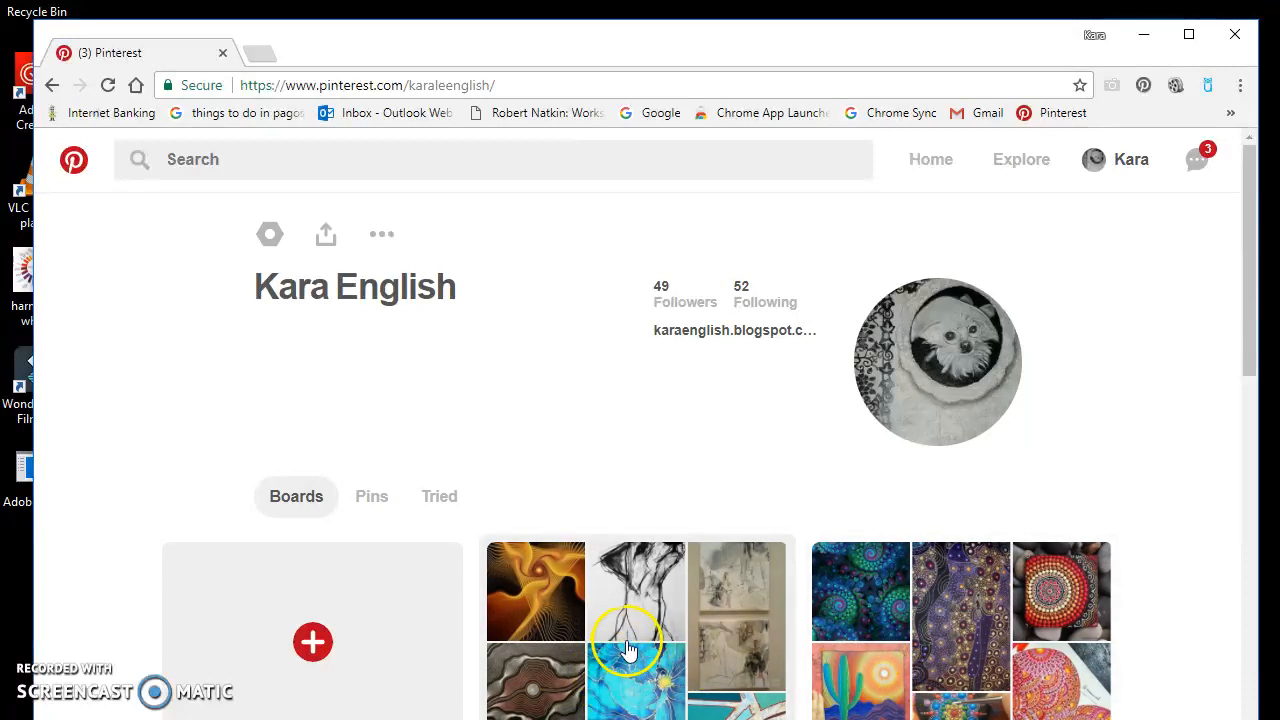
mouse_move(535, 620)
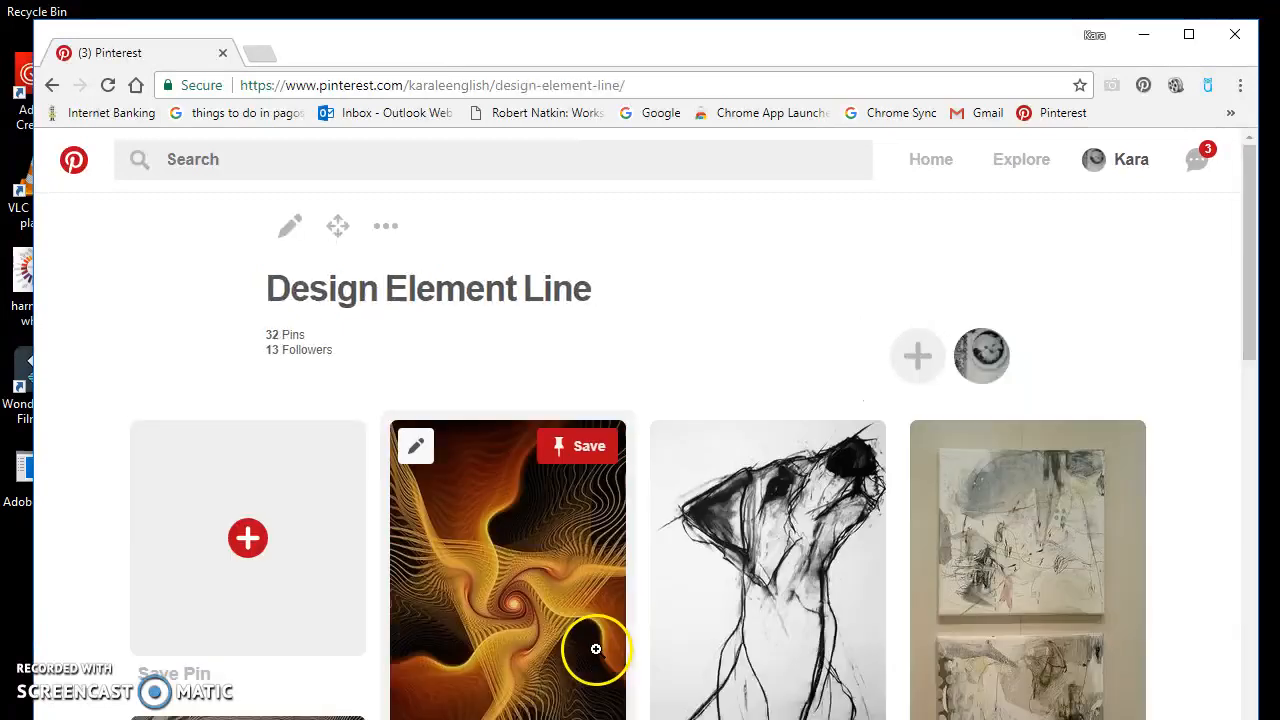
mouse_move(267, 308)
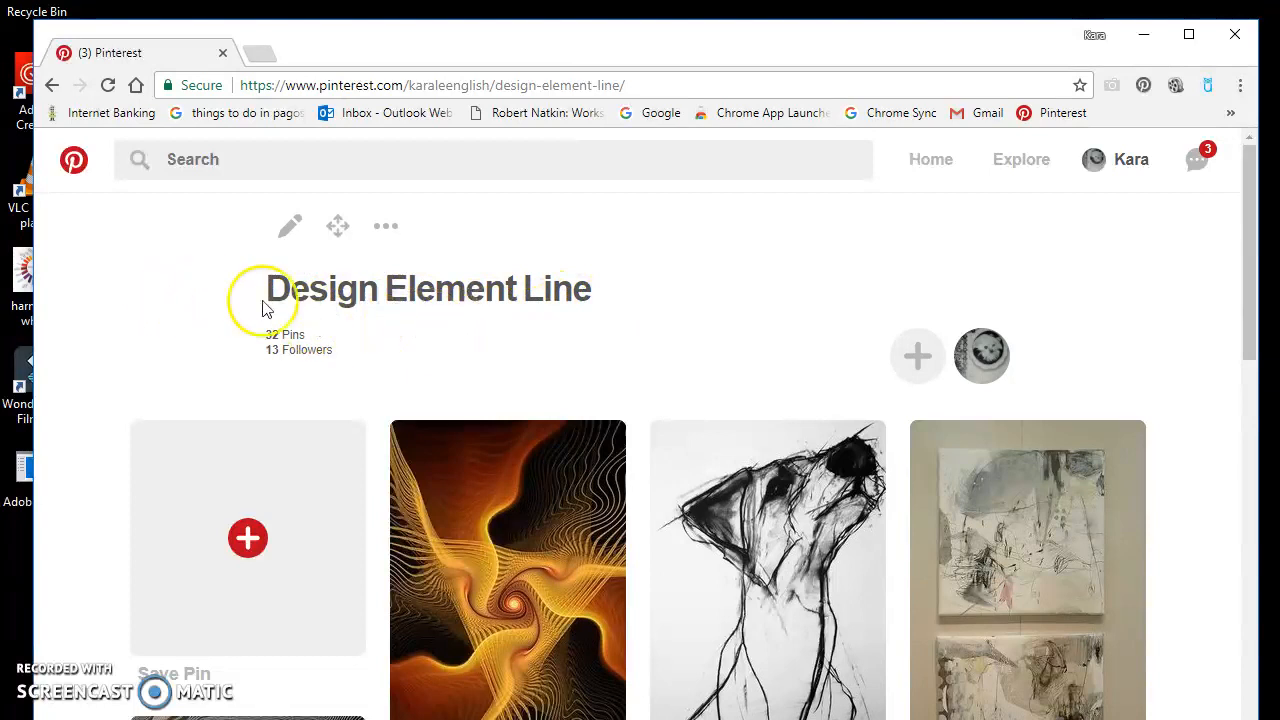
mouse_move(440, 290)
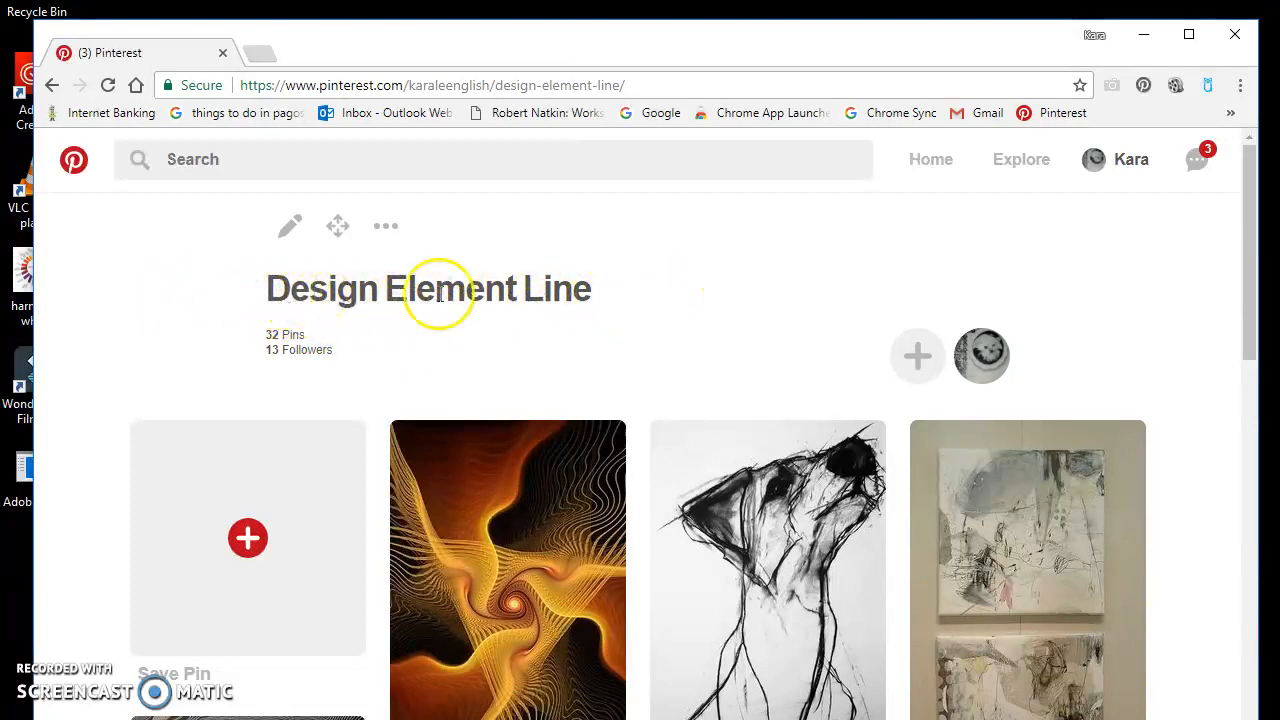
mouse_move(1243, 200)
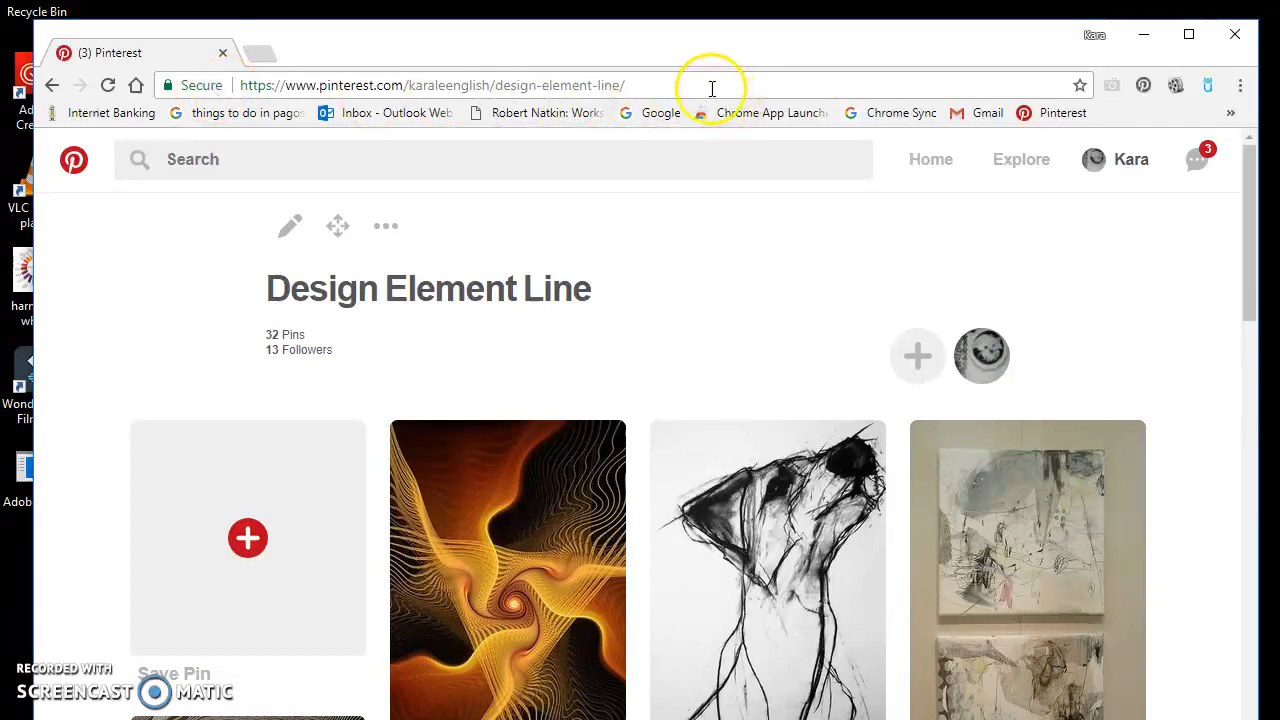
Select the Design Element Line board's web address and bring up its copy options
left_click(430, 85)
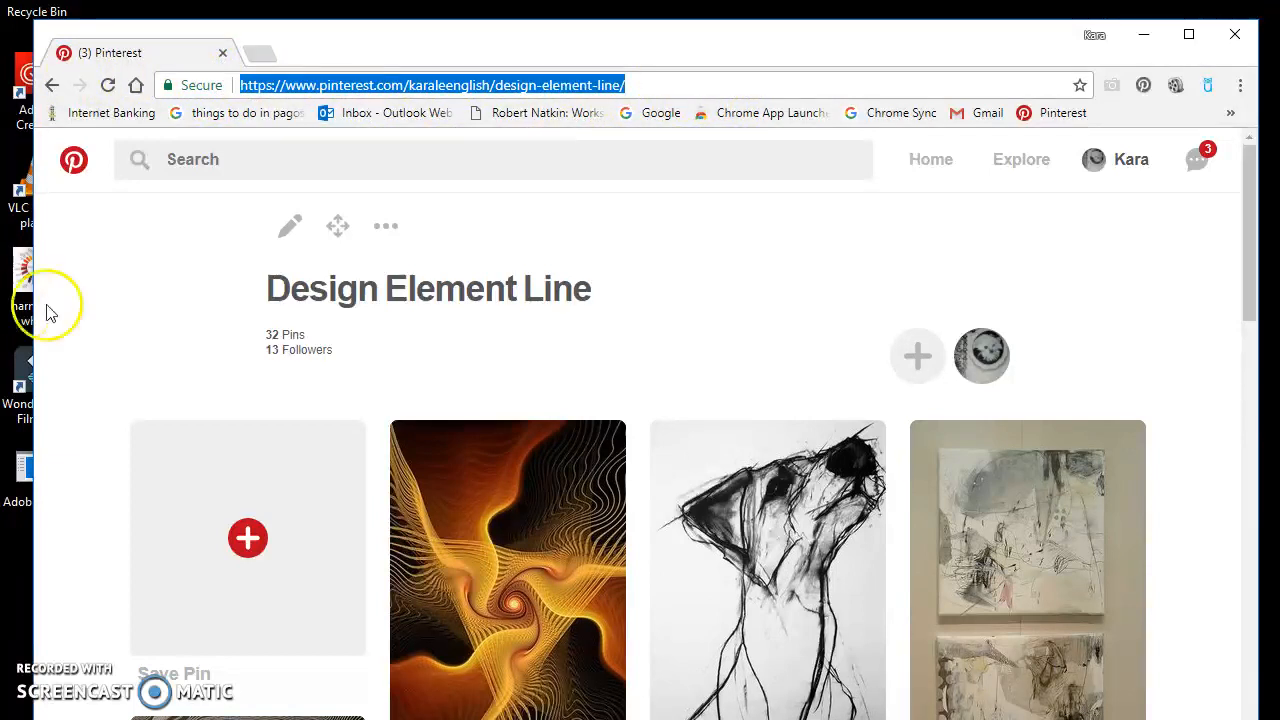
right_click(660, 85)
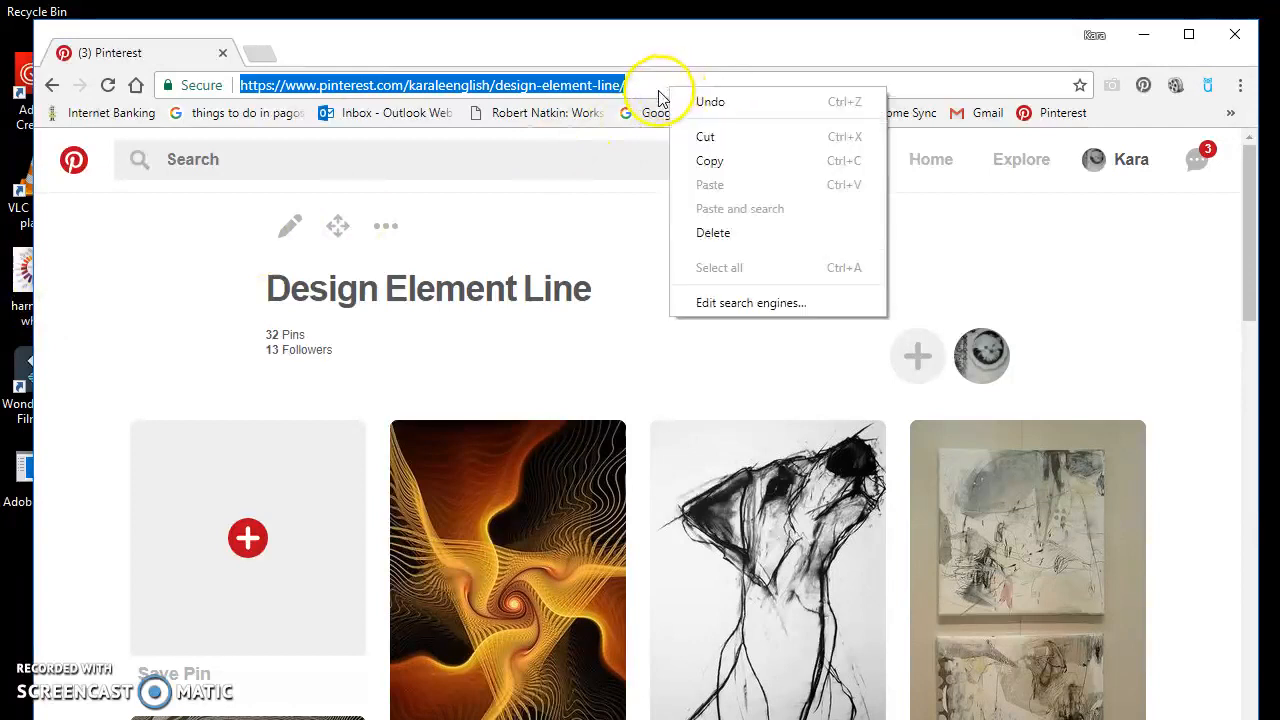
mouse_move(710, 160)
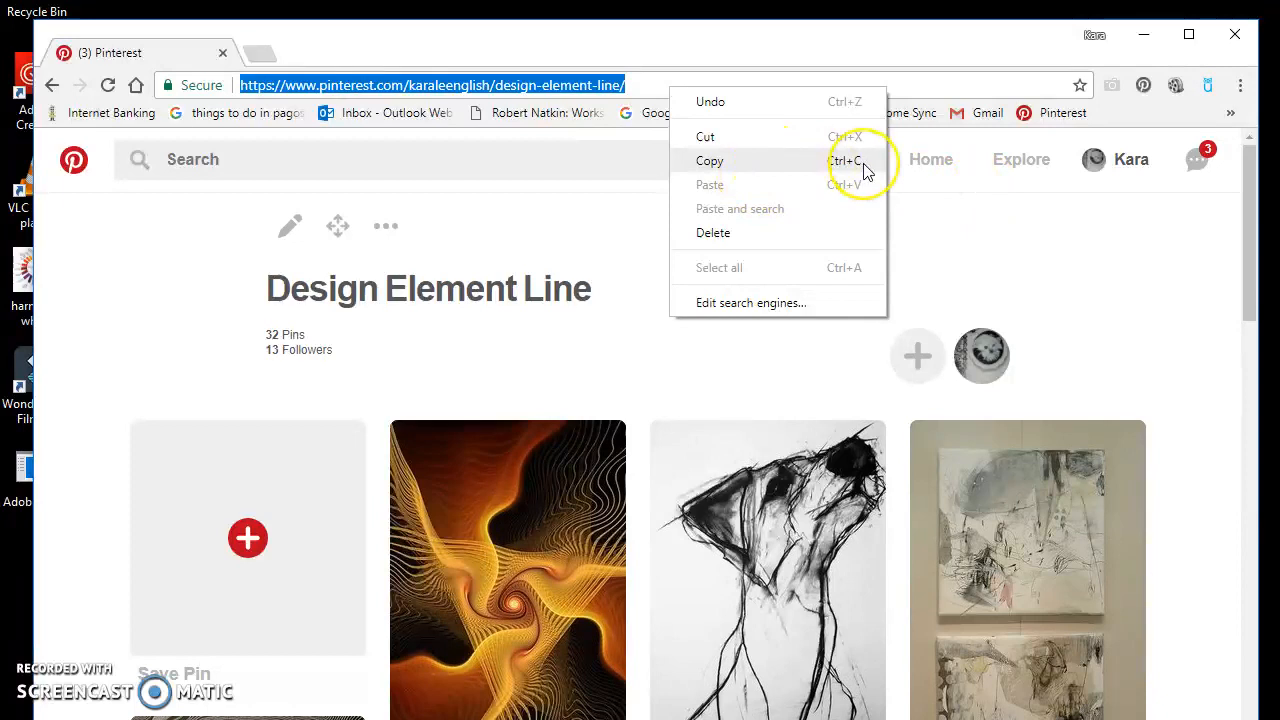
mouse_move(780, 101)
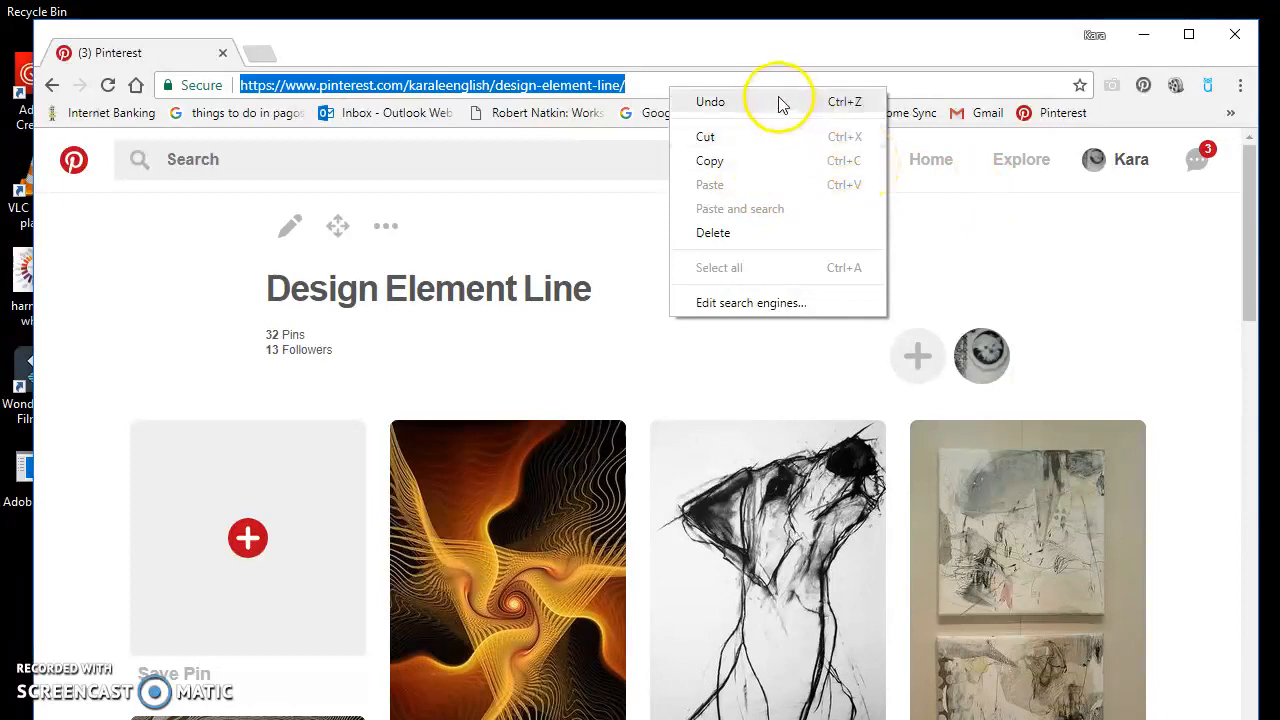
mouse_move(782, 160)
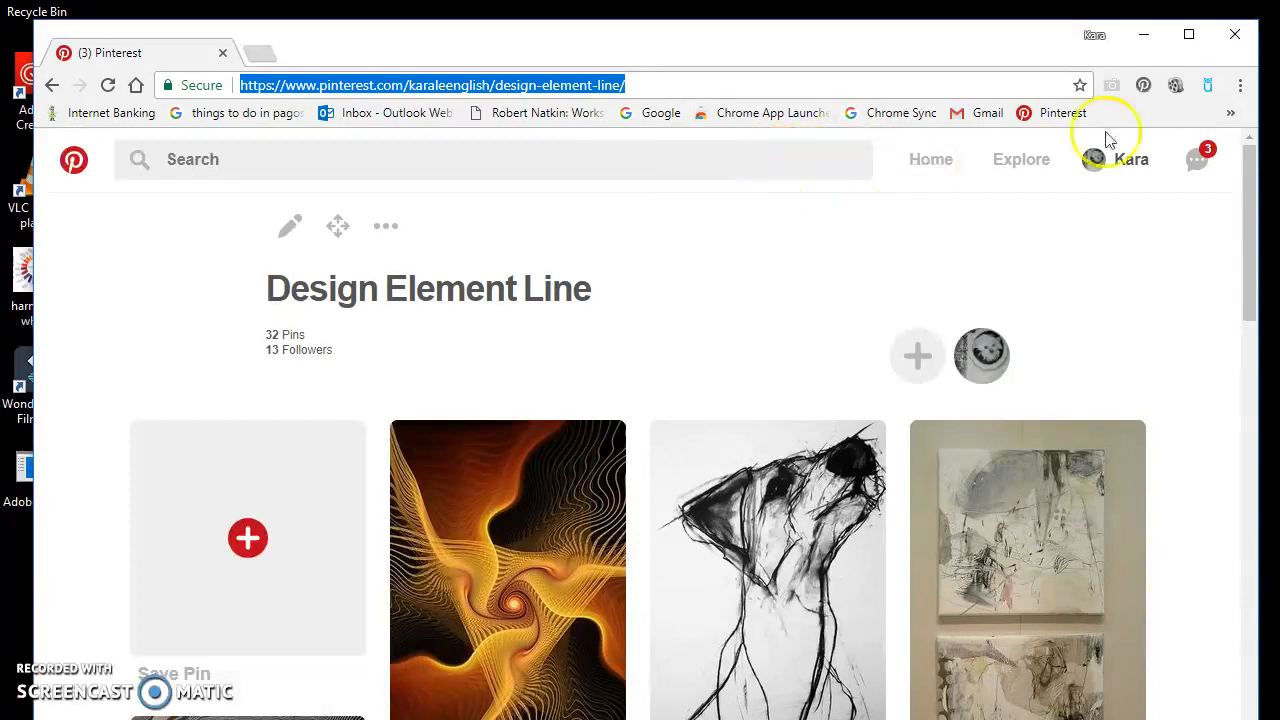
mouse_move(675, 112)
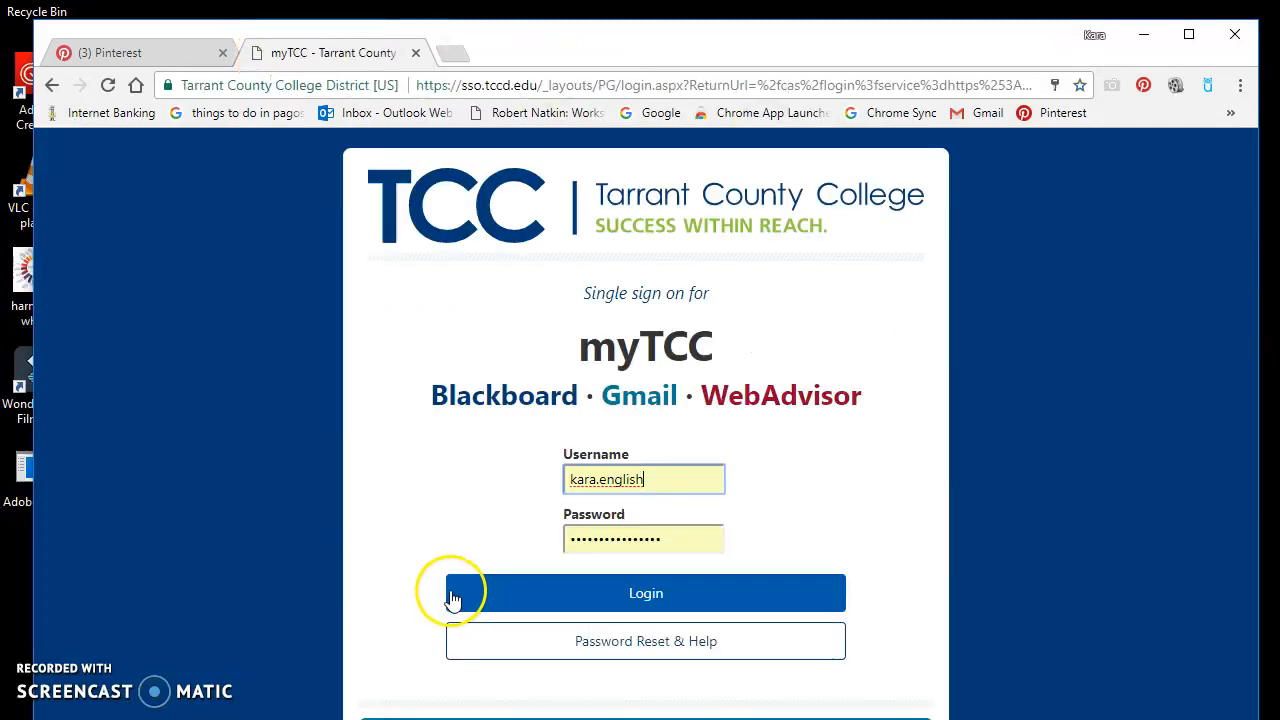
Submit the myTCC login credentials to reach the portal home page
left_click(645, 592)
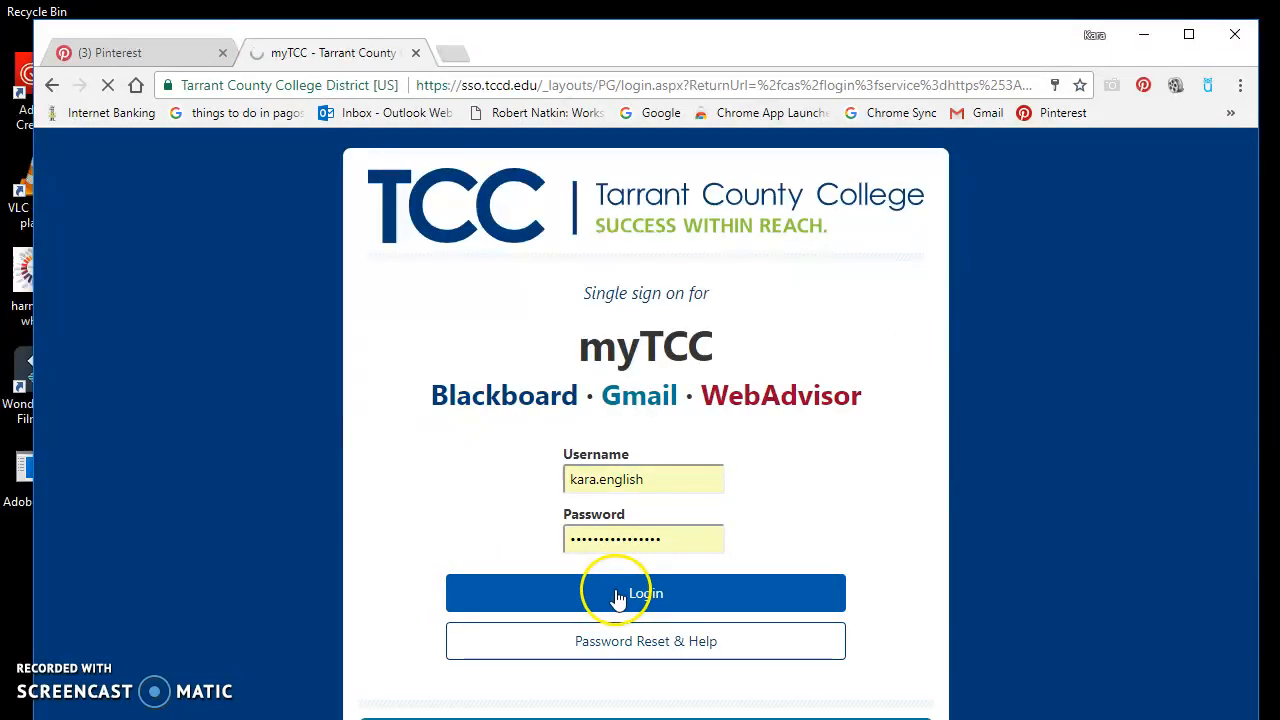
left_click(645, 592)
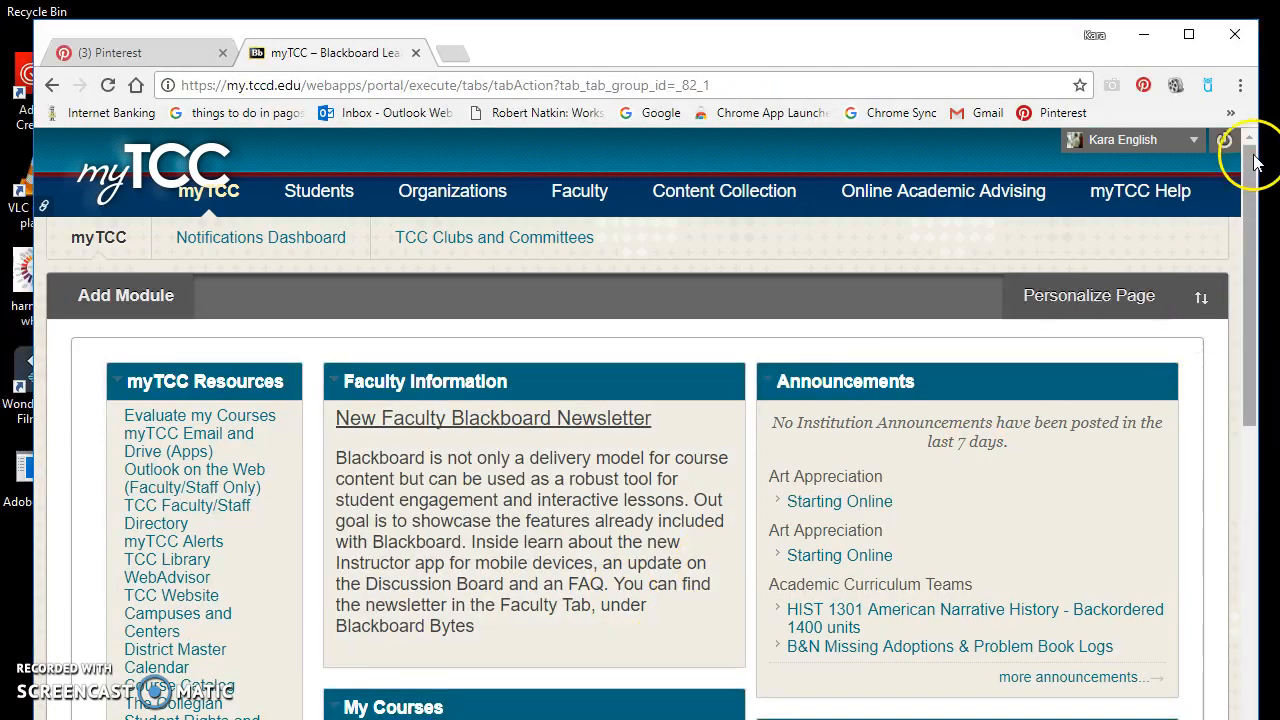
Go to the Art Appreciation course Blogs list and open Pinterest Blogs
scroll("down", 3)
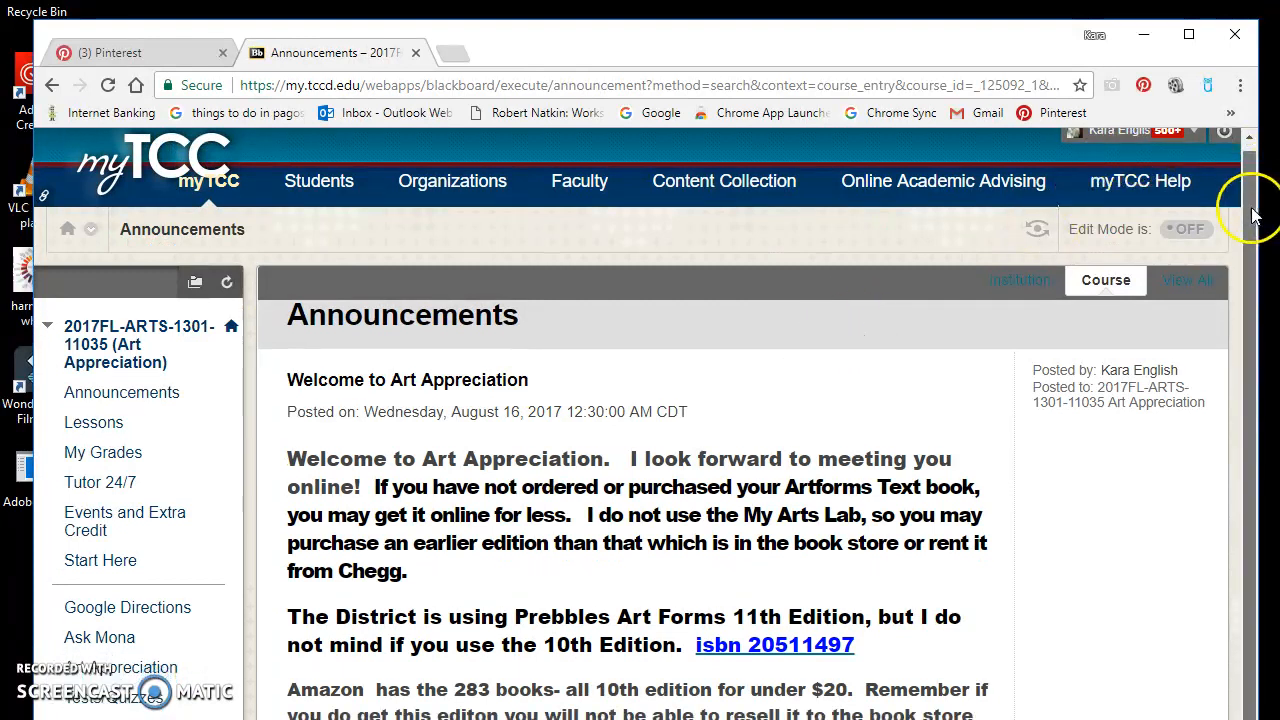
scroll("down", 3)
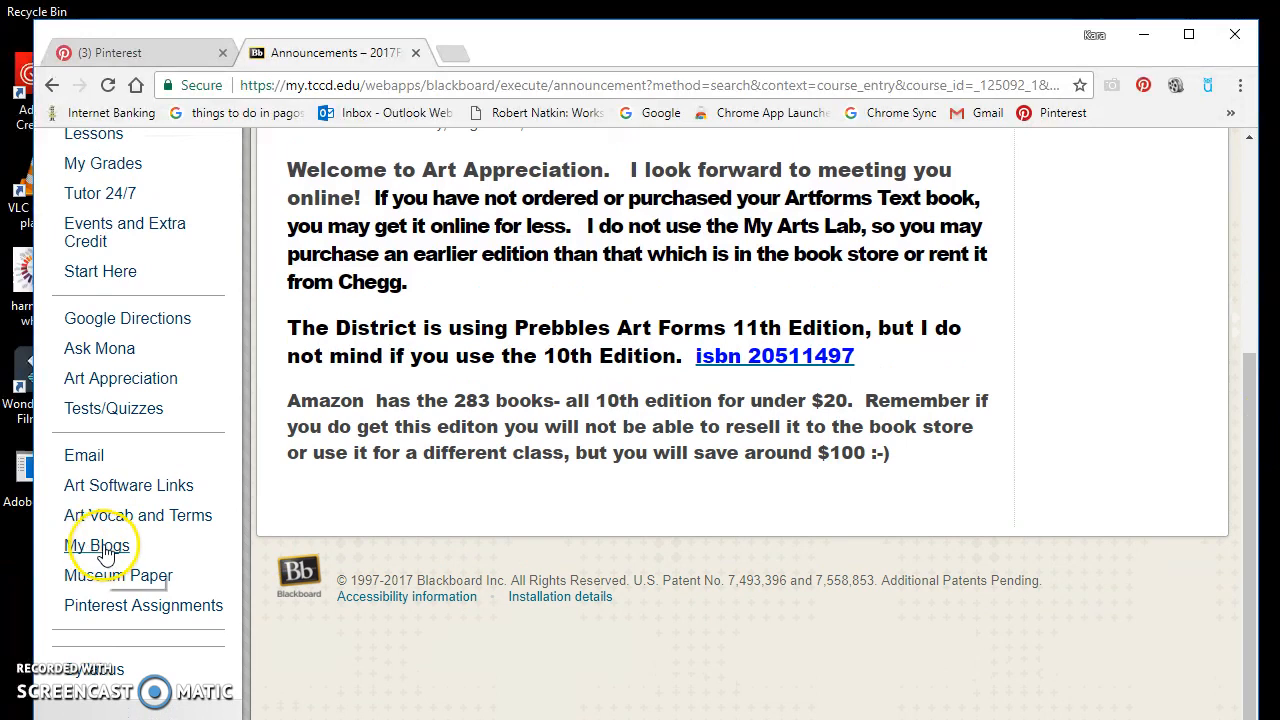
left_click(103, 545)
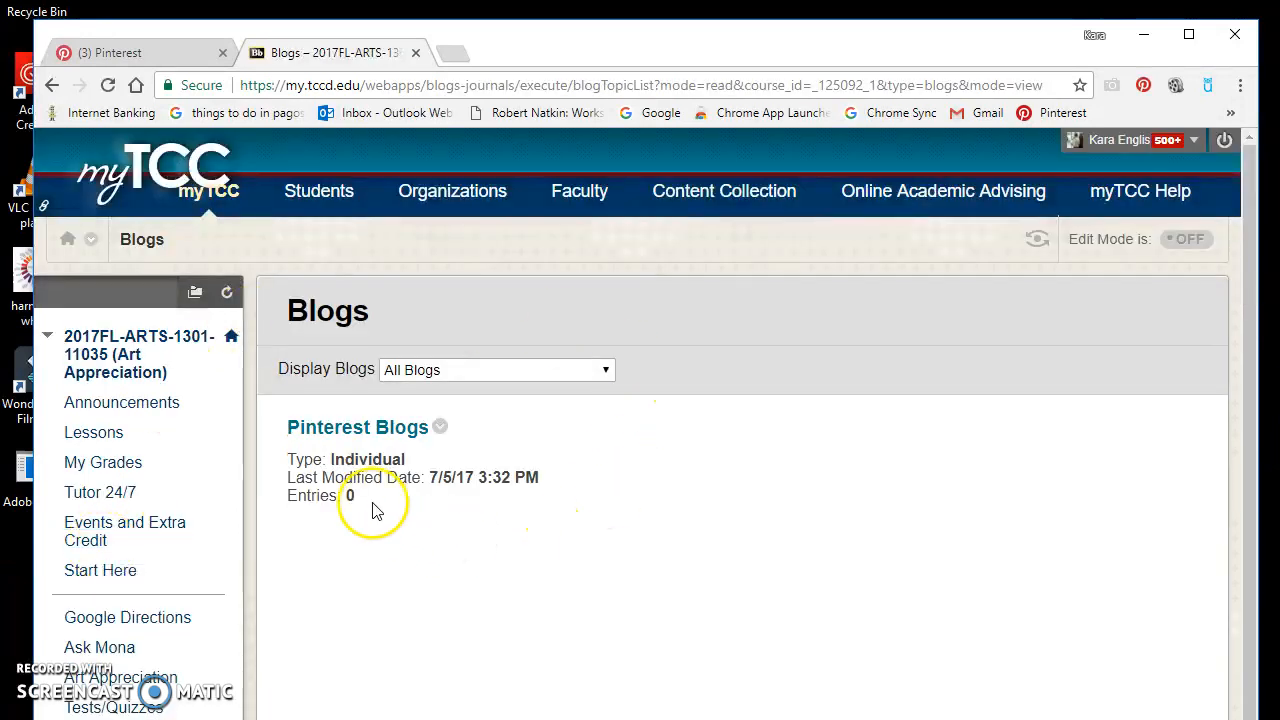
mouse_move(728, 505)
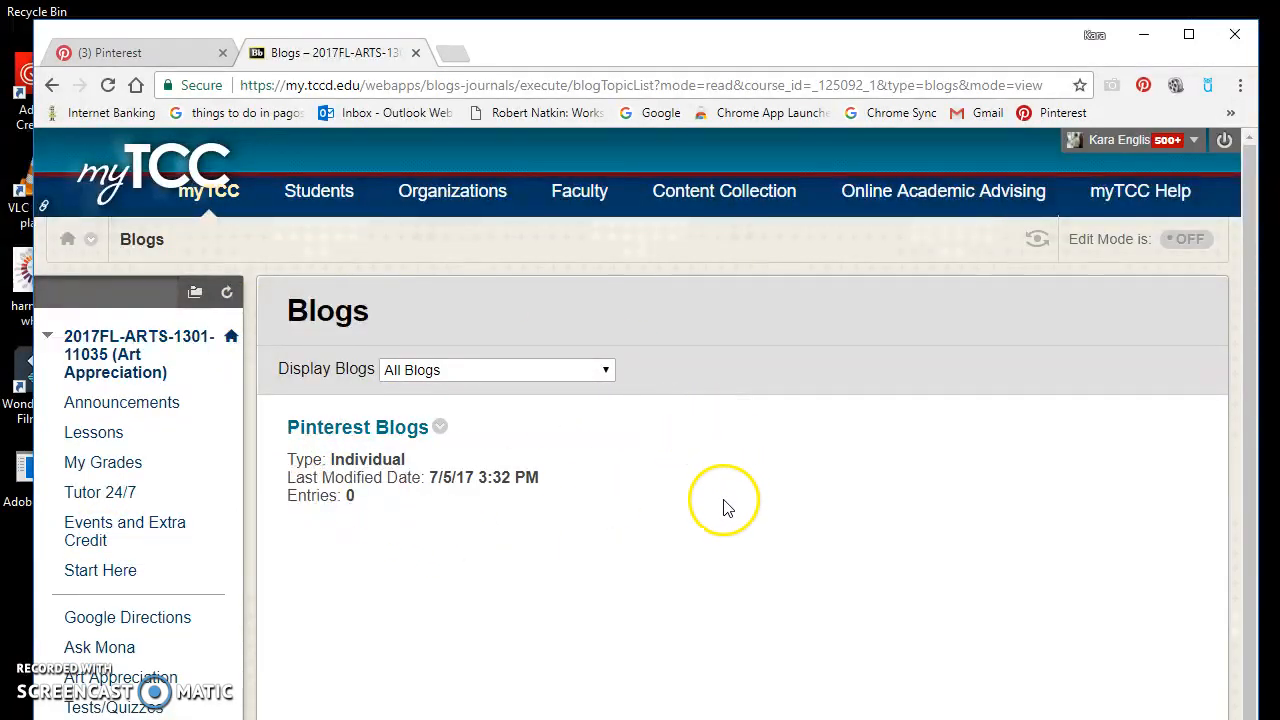
left_click(357, 427)
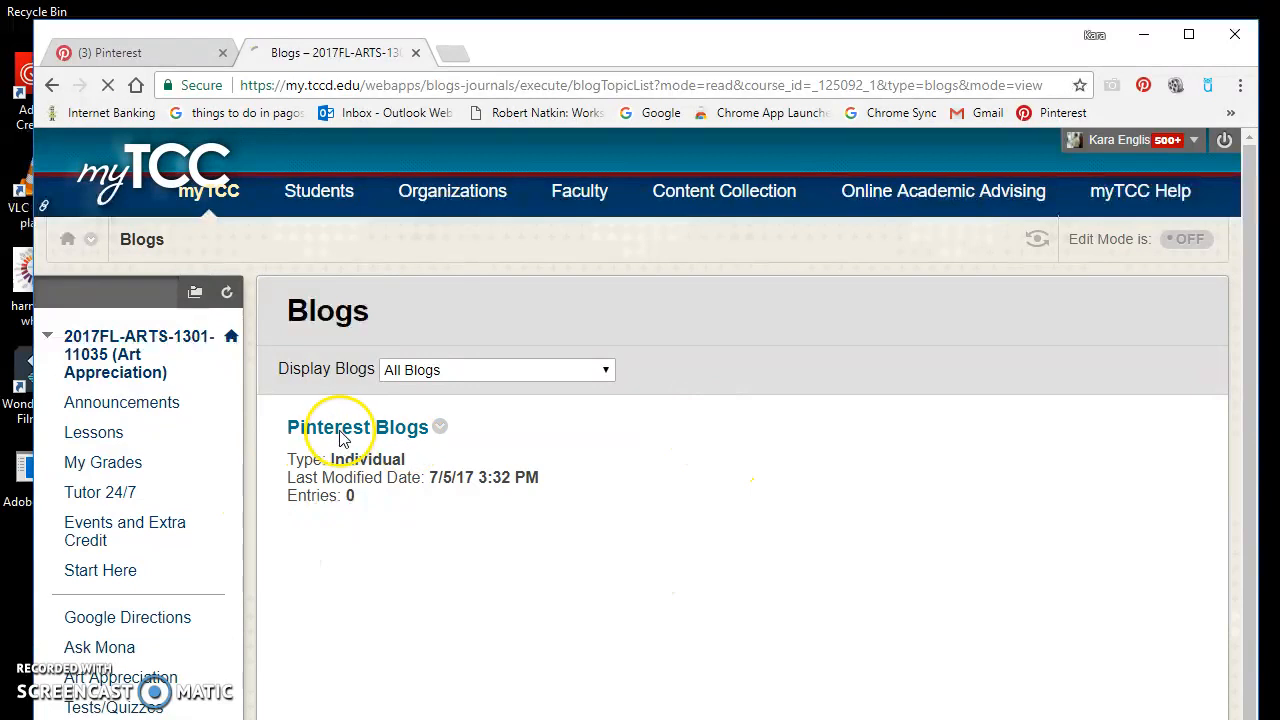
left_click(356, 427)
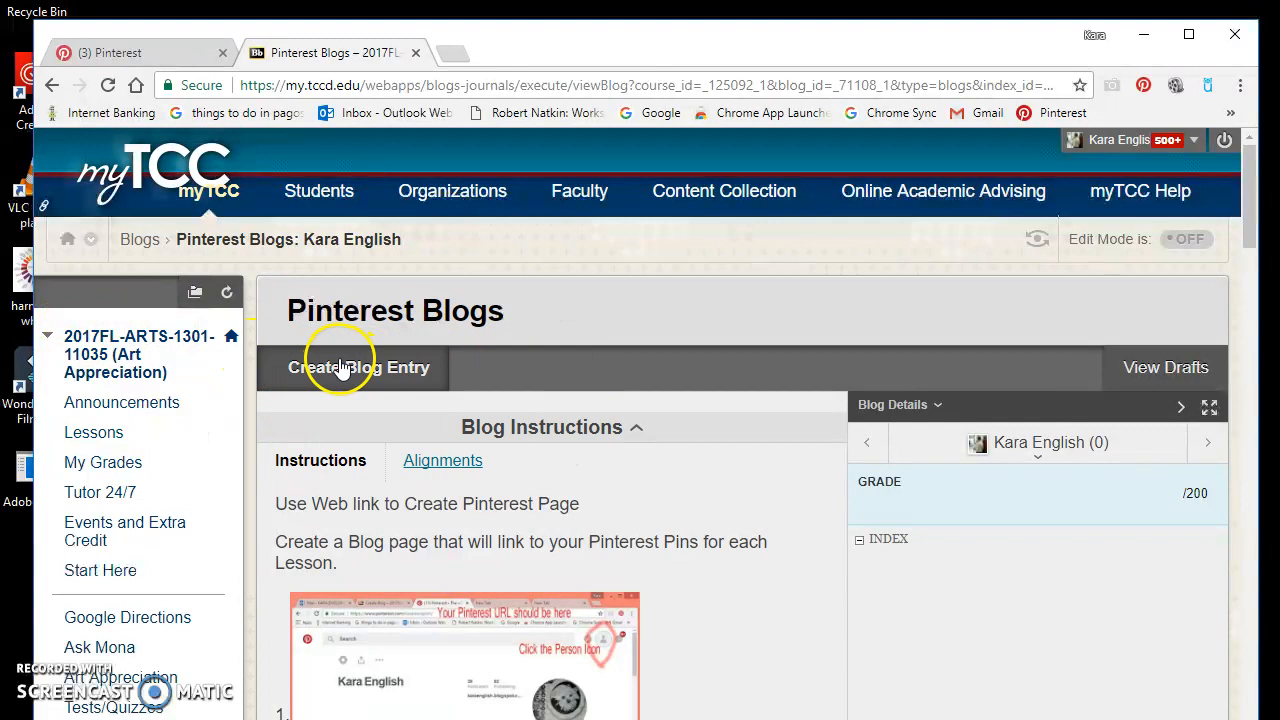
Start a new blog entry titled 'My Url for Pinterest'
left_click(360, 367)
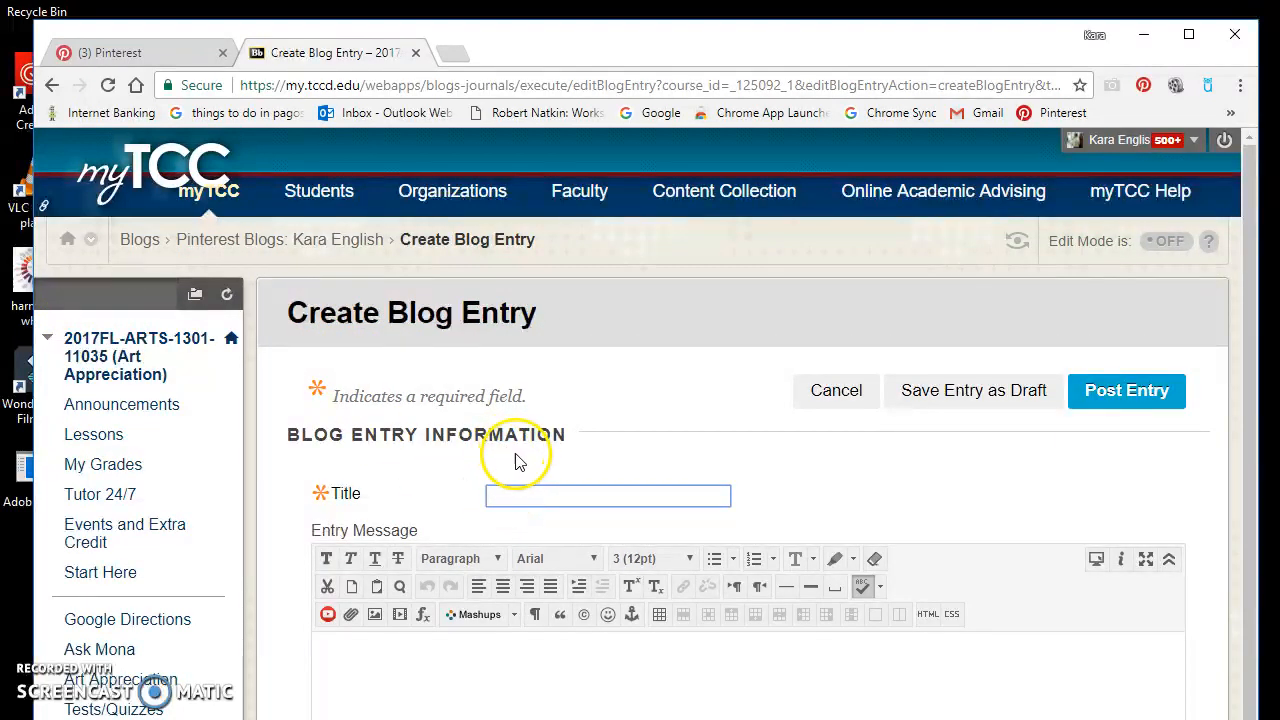
type("My")
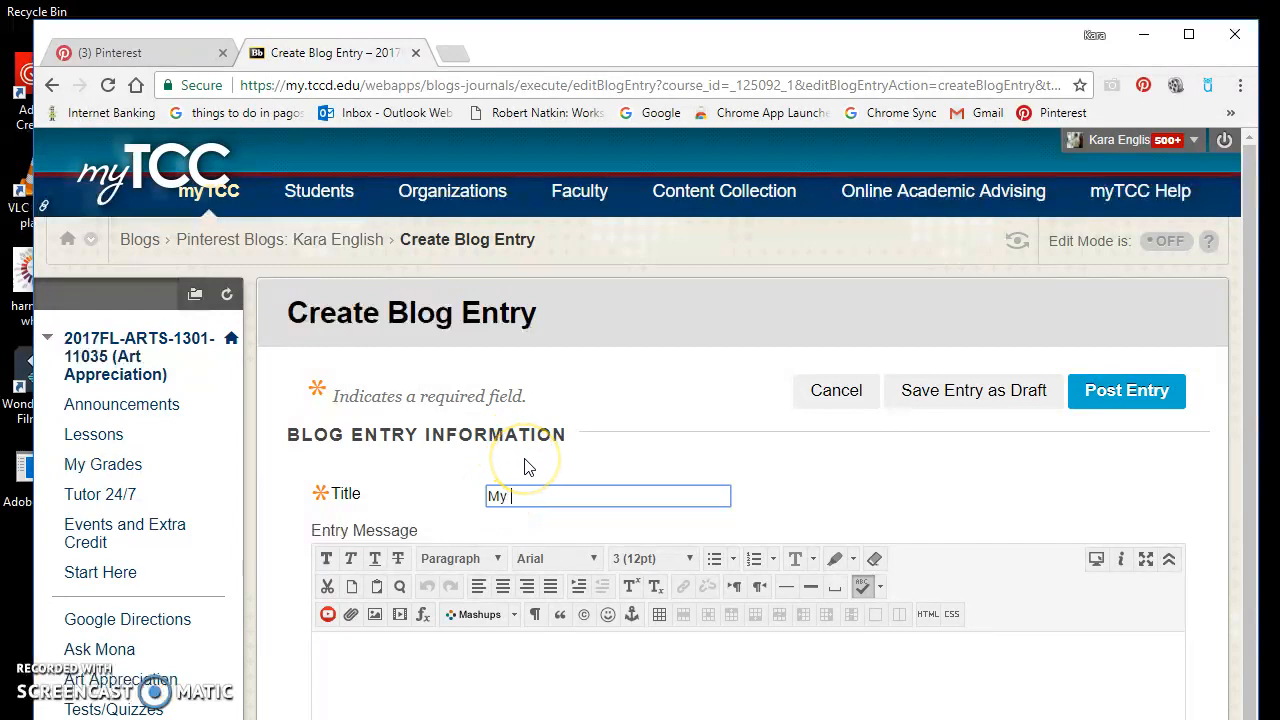
type("Url")
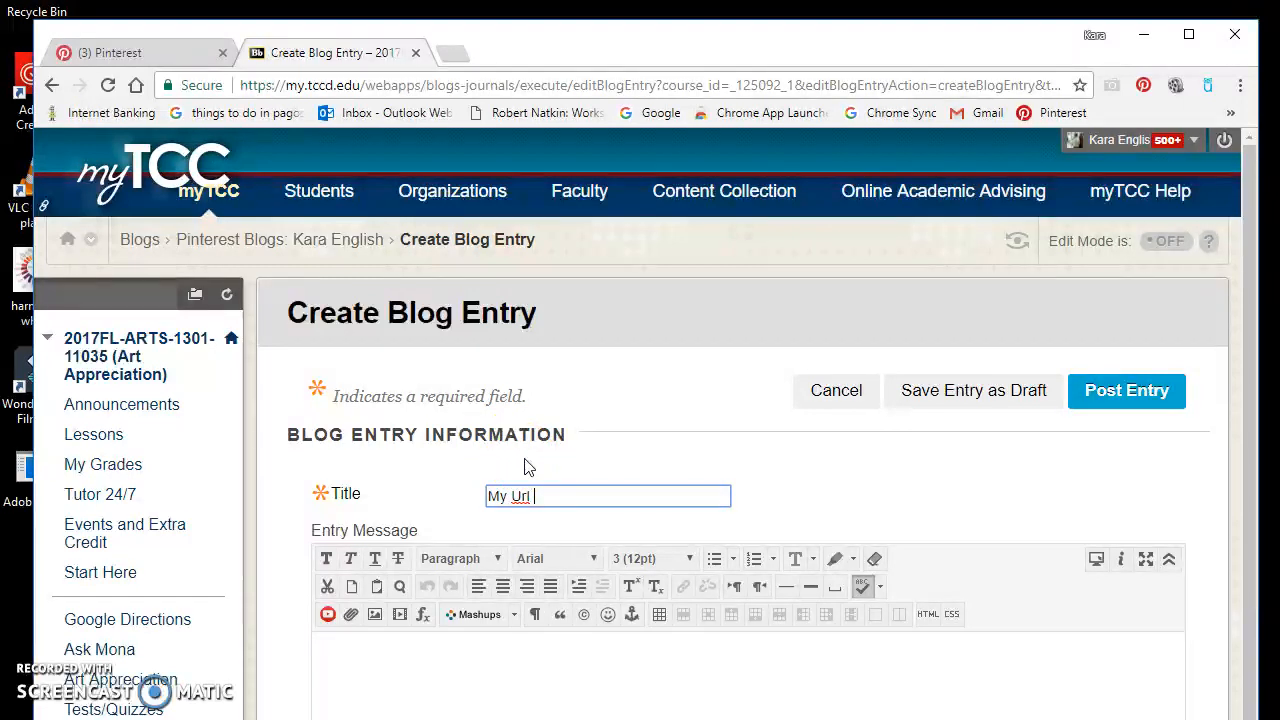
type("for P")
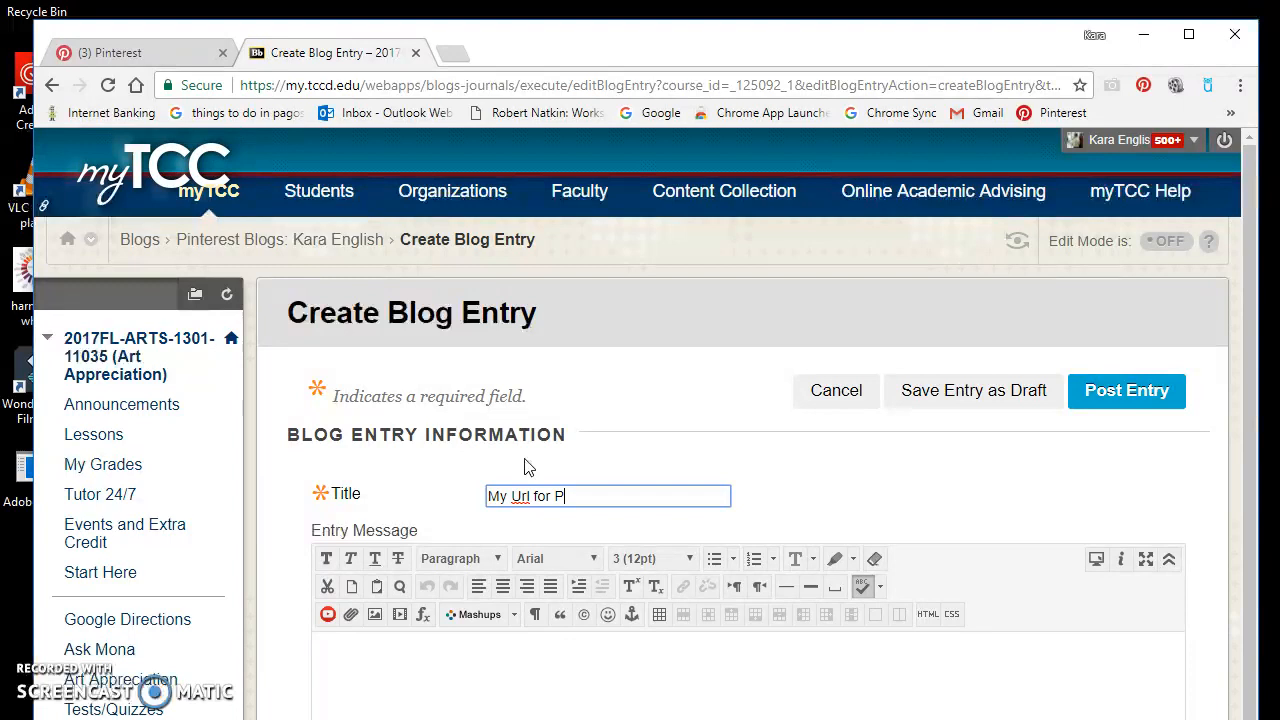
type("interest")
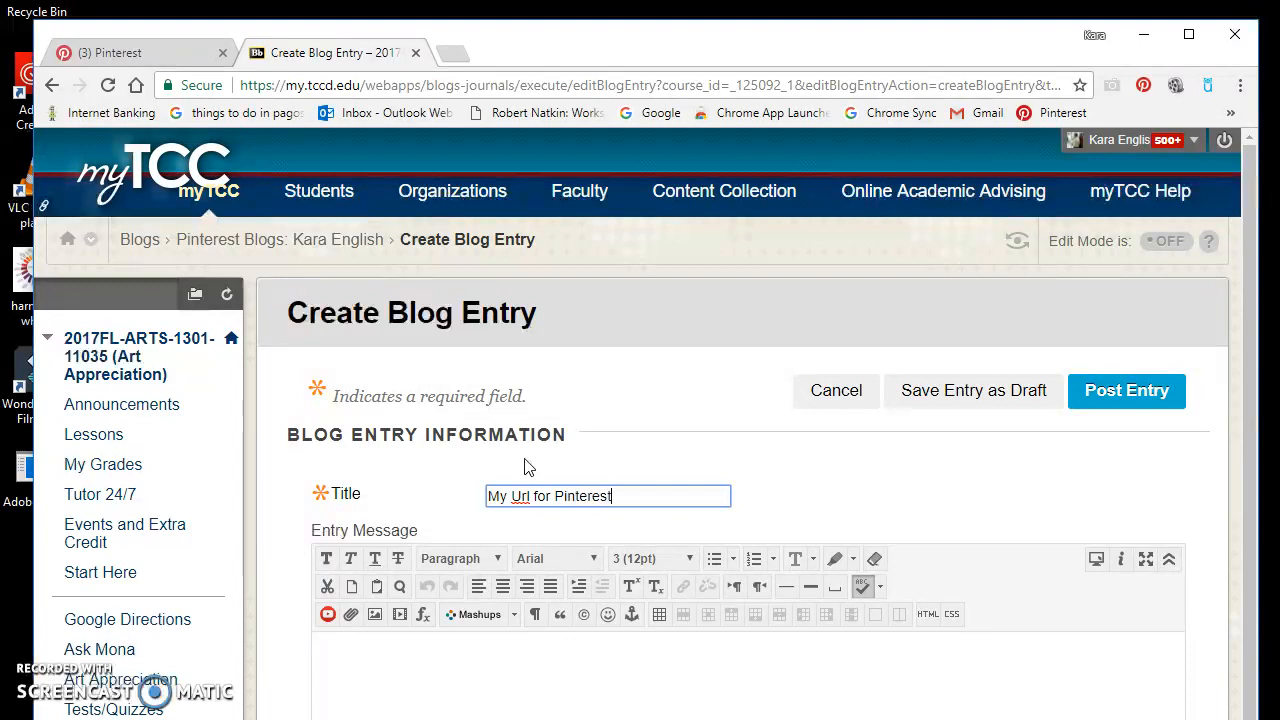
left_click(350, 680)
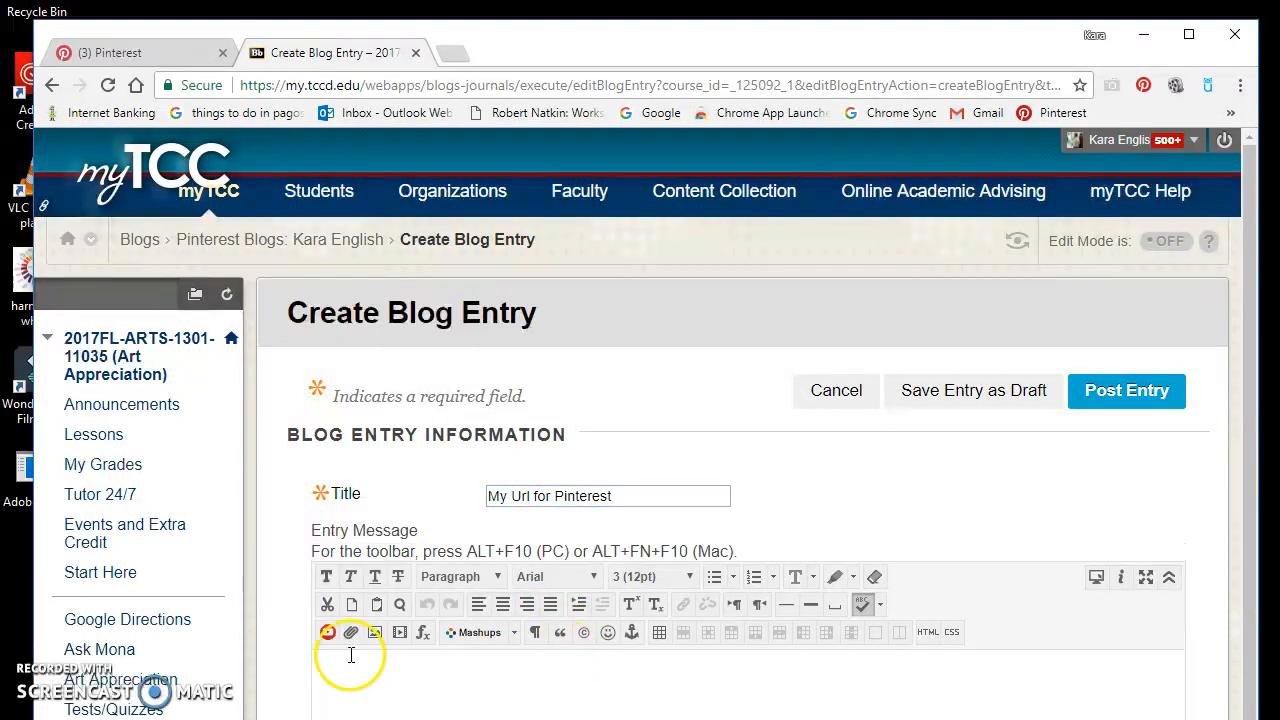
mouse_move(475, 651)
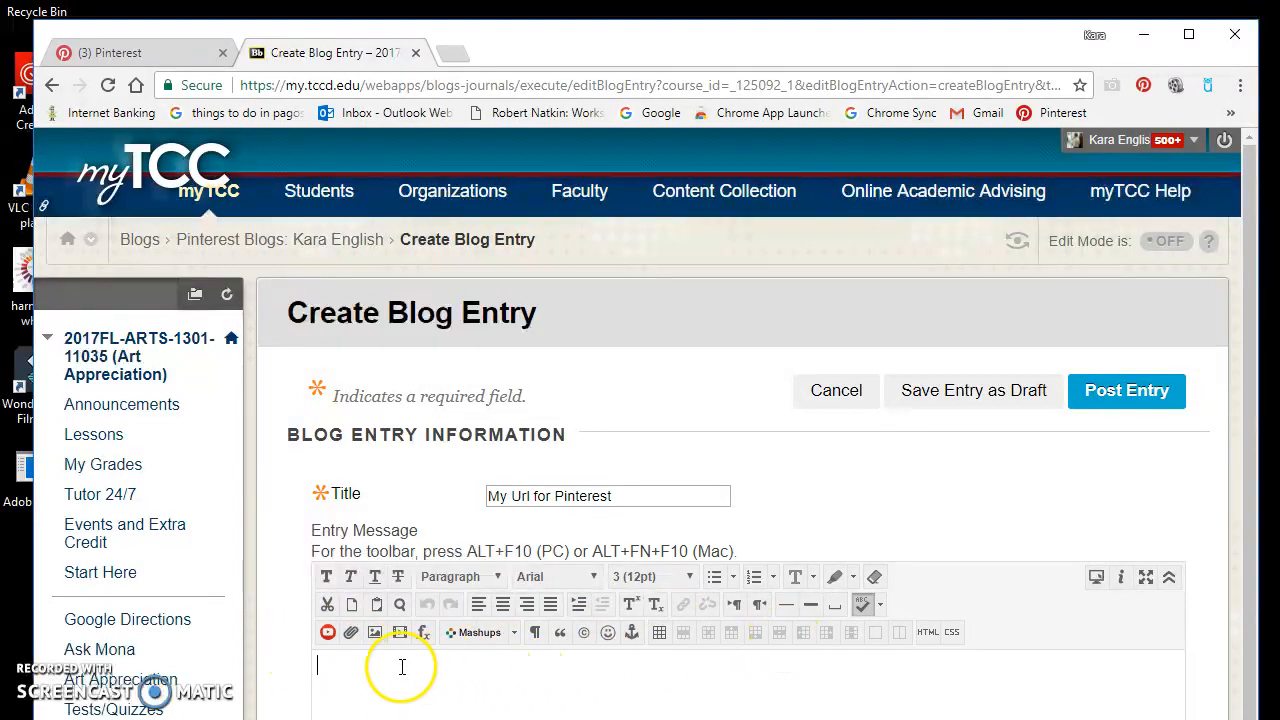
mouse_move(458, 657)
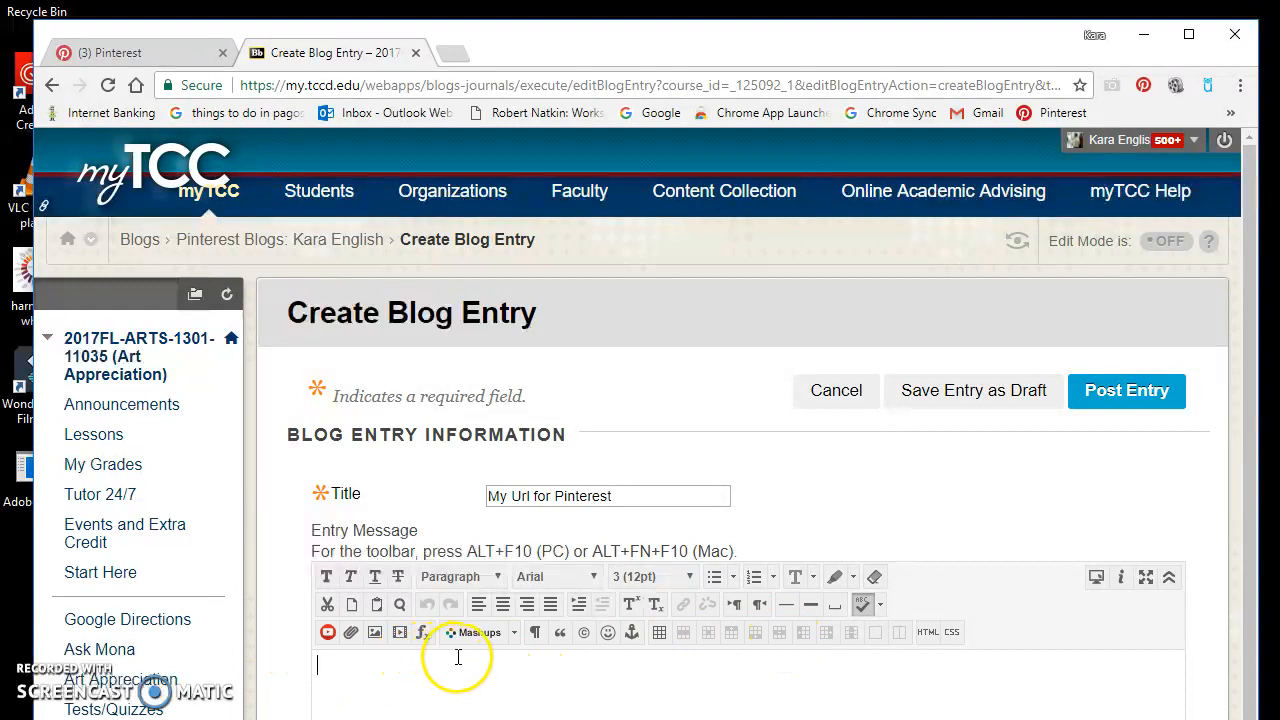
Type 'Pinterest Url' into the entry message editor
type("Pinterest")
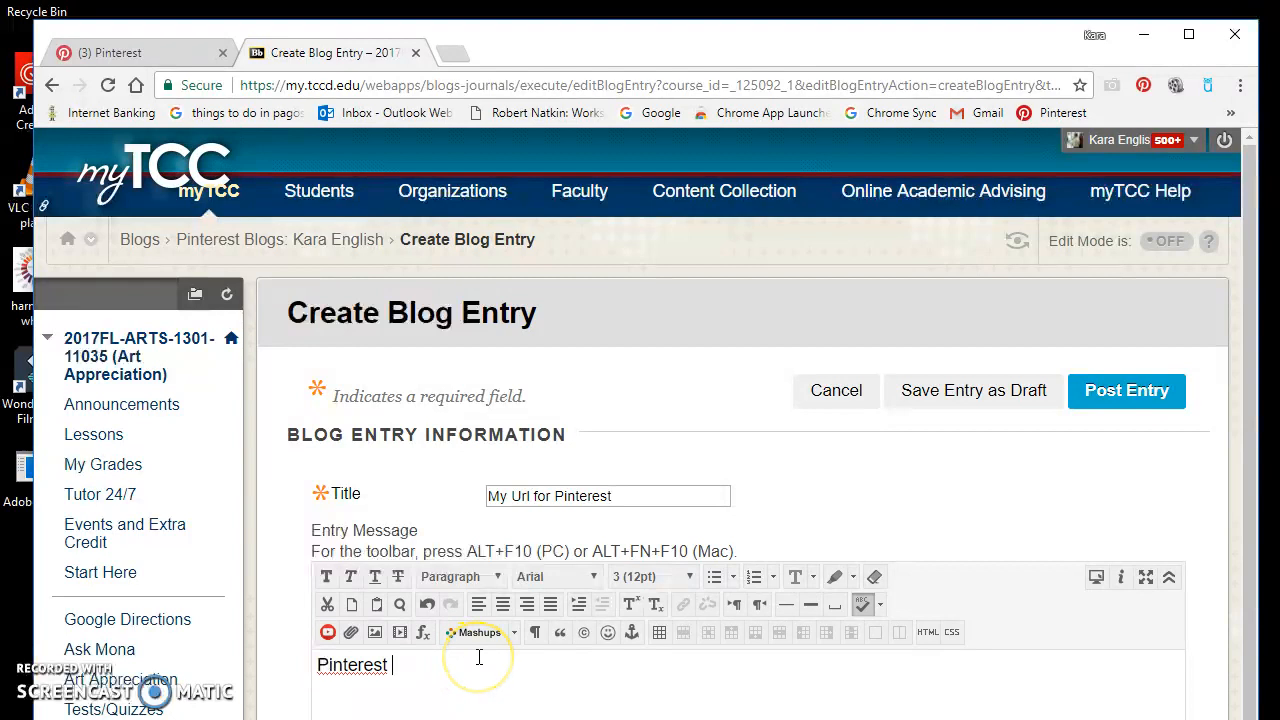
type("Url")
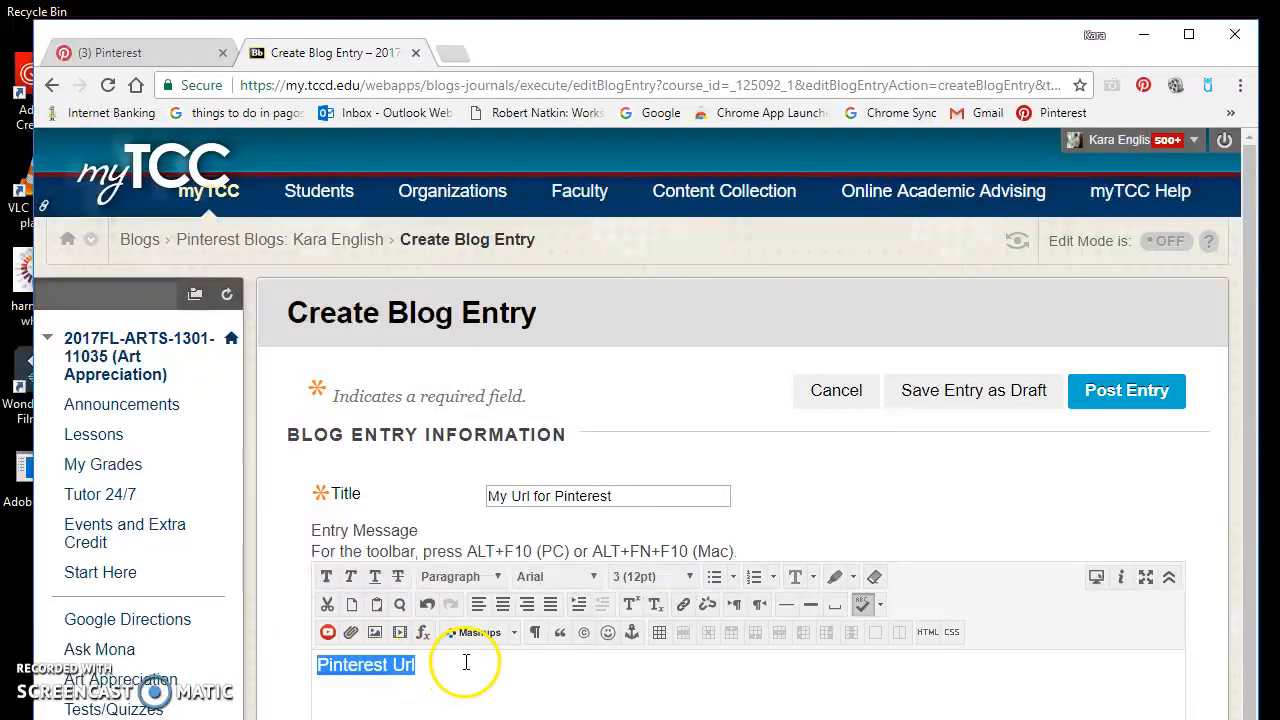
mouse_move(700, 630)
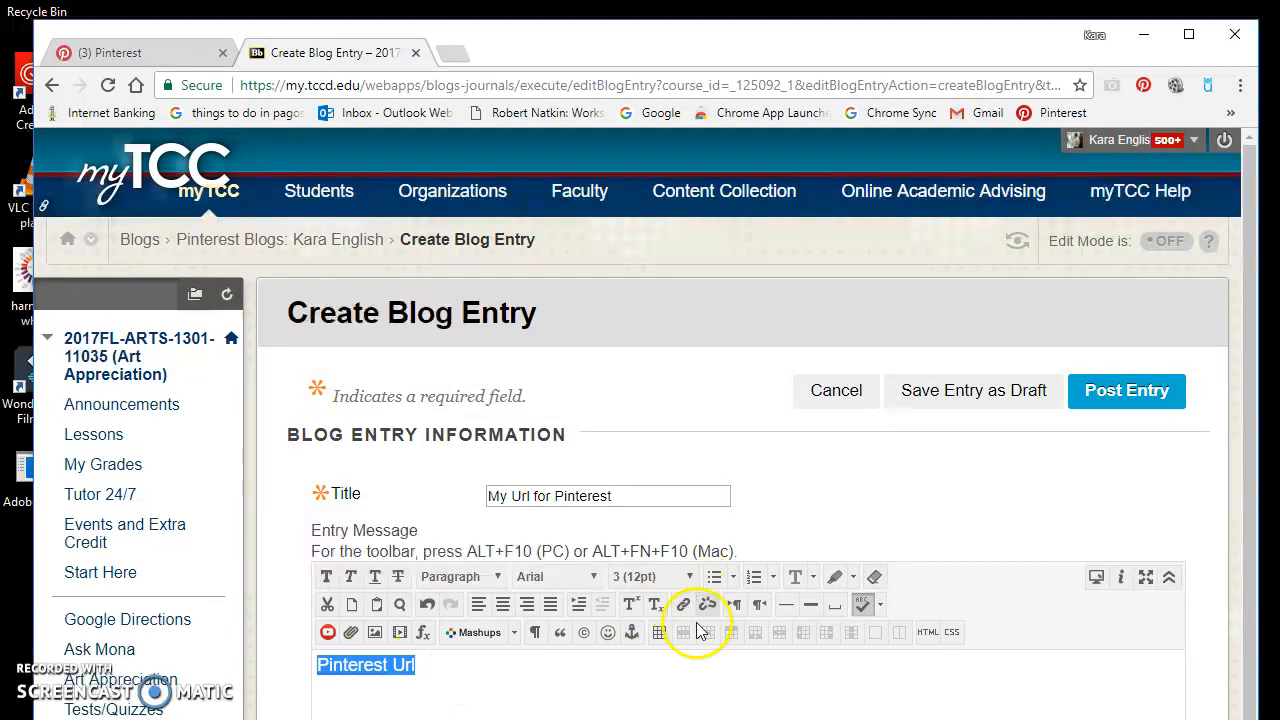
Link 'Pinterest Url' to the pasted Design Element Line board address, titled Pinterest
left_click(683, 604)
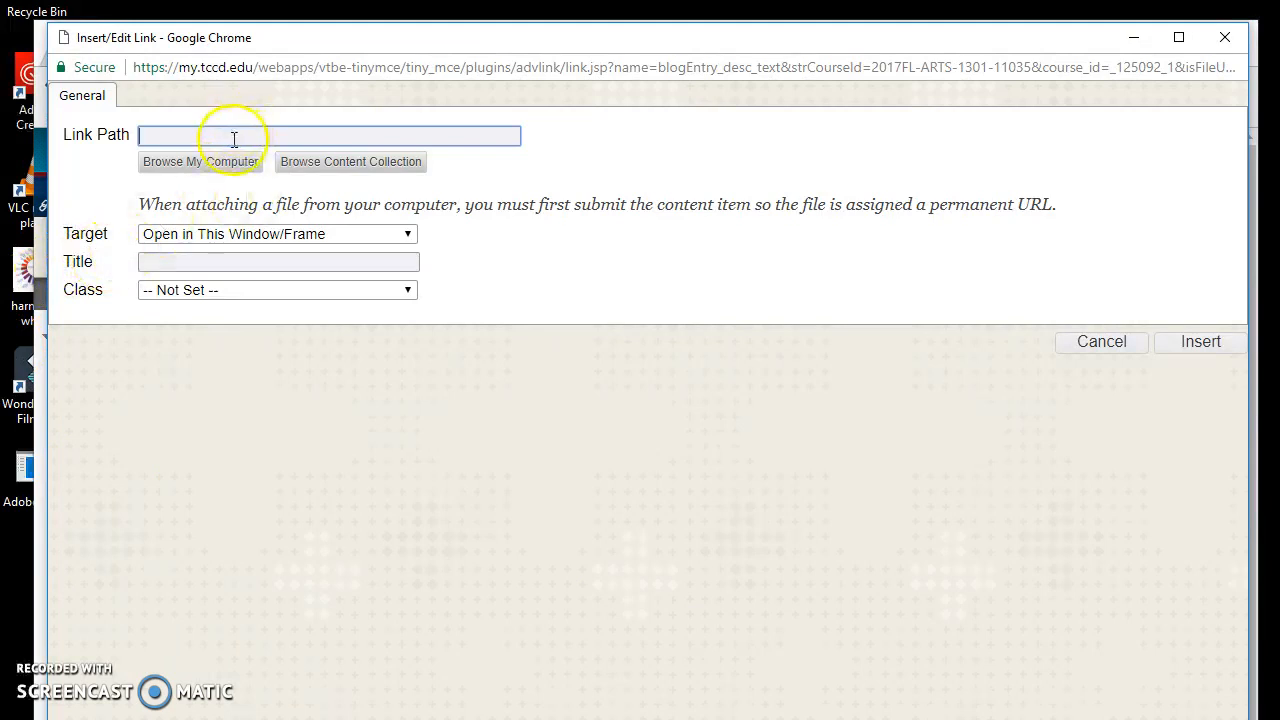
right_click(235, 135)
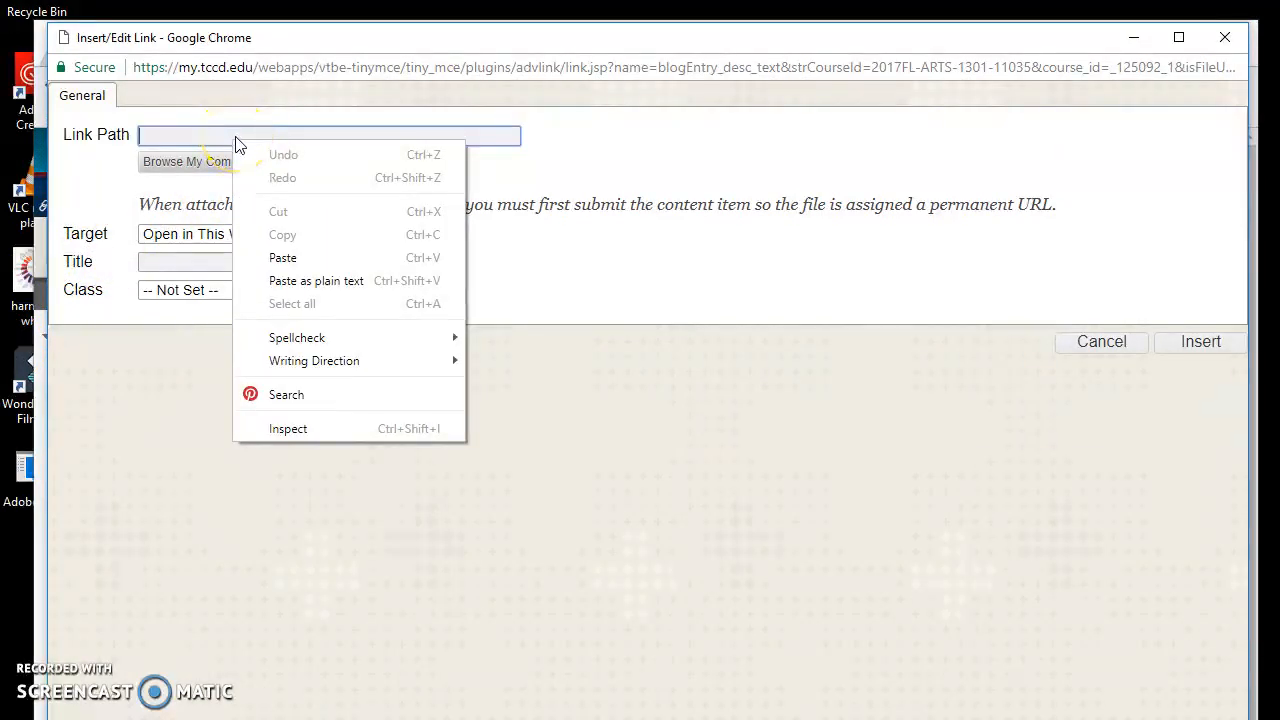
left_click(283, 258)
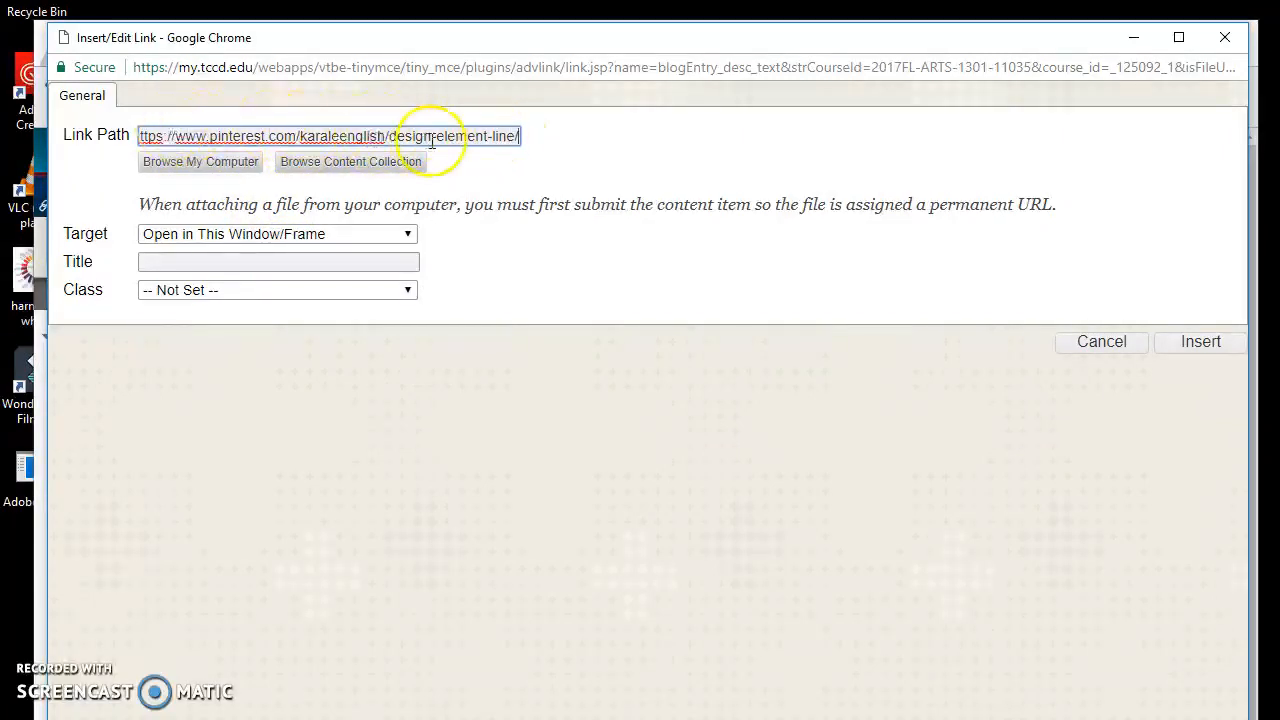
mouse_move(305, 215)
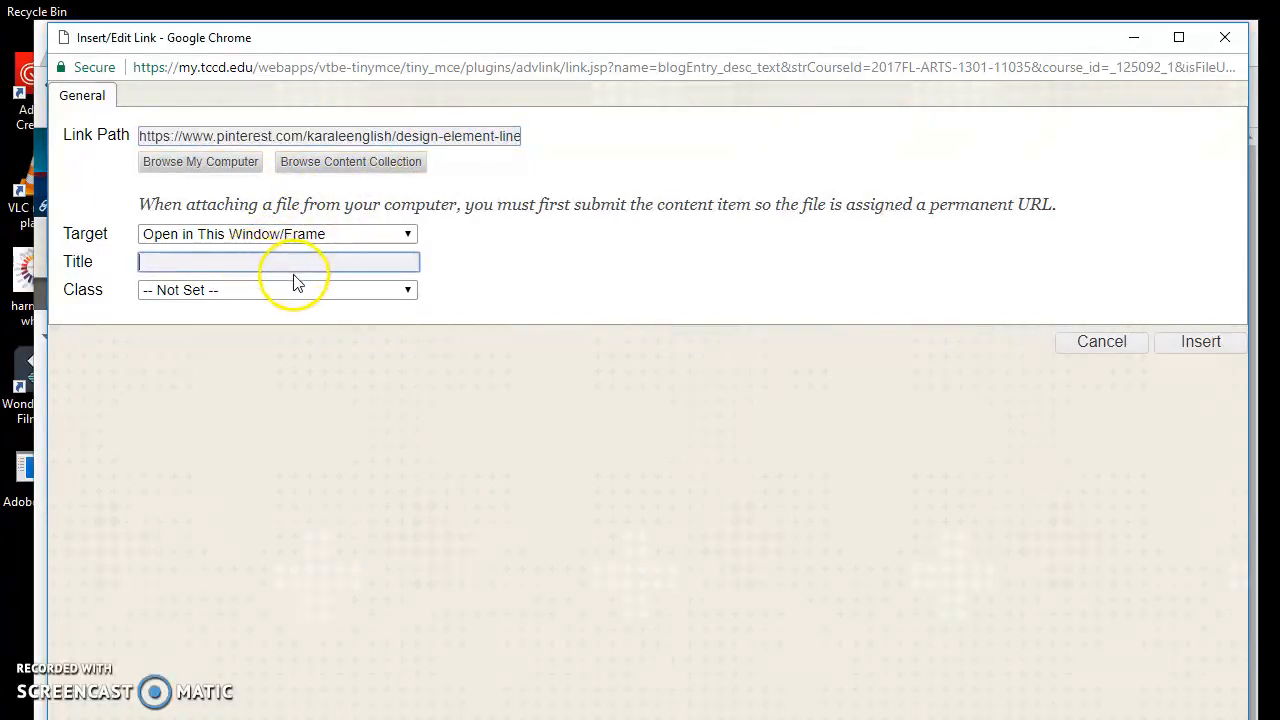
type("Pinteterst")
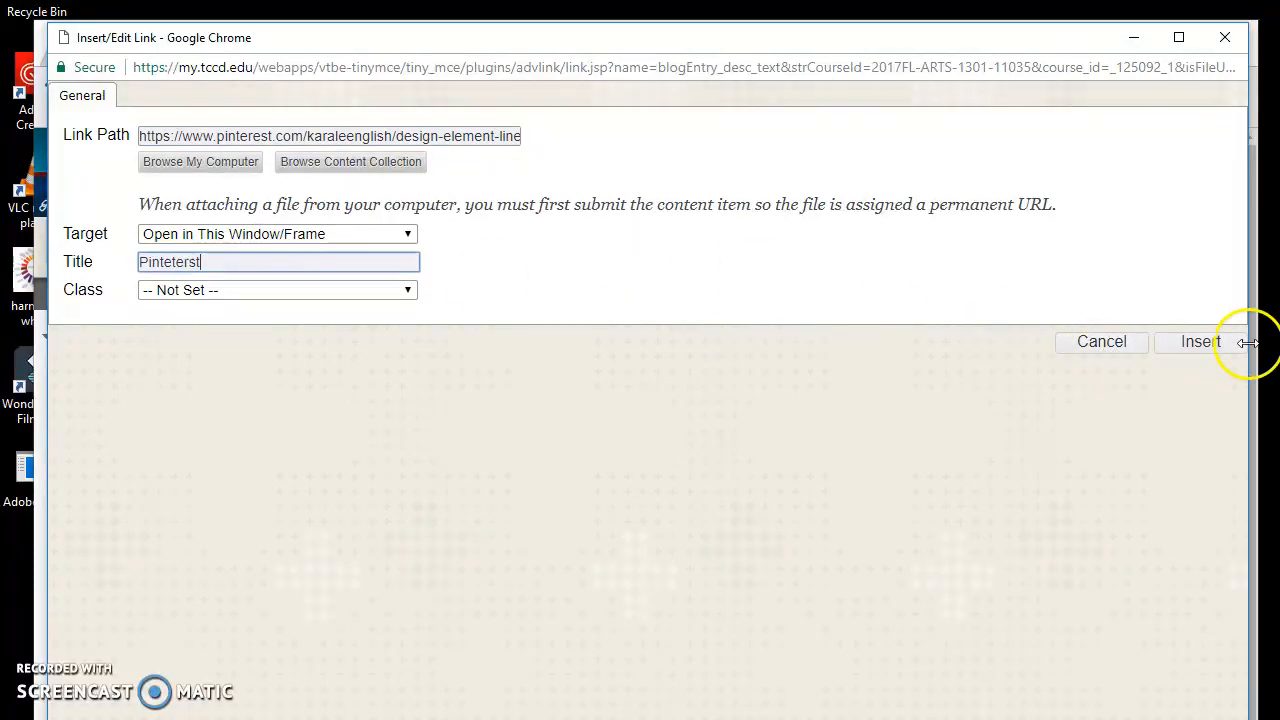
left_click(1200, 341)
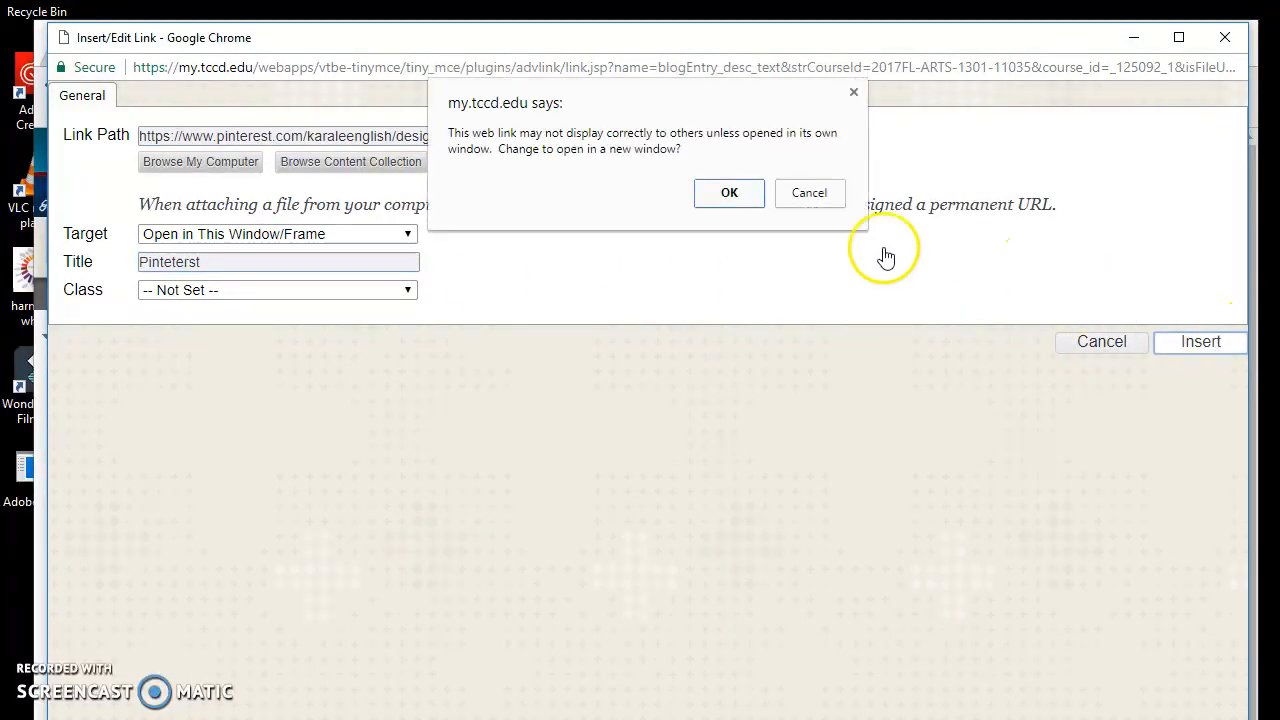
left_click(729, 192)
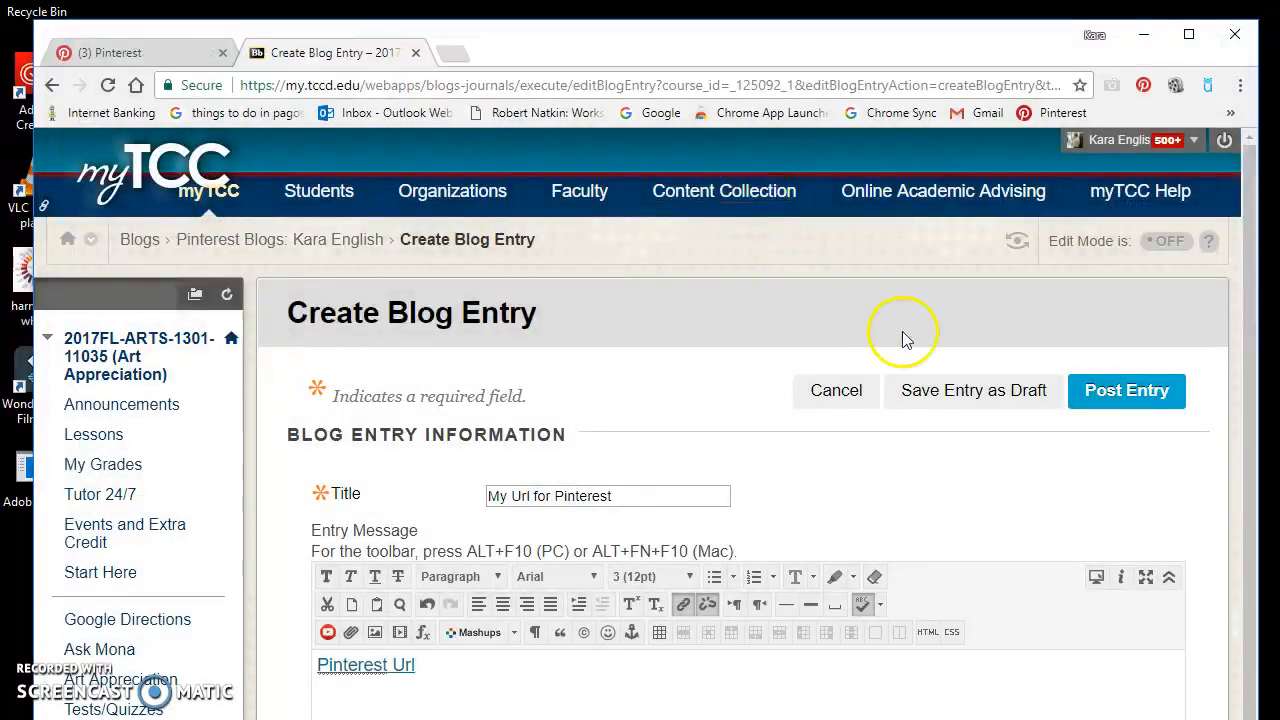
mouse_move(1270, 270)
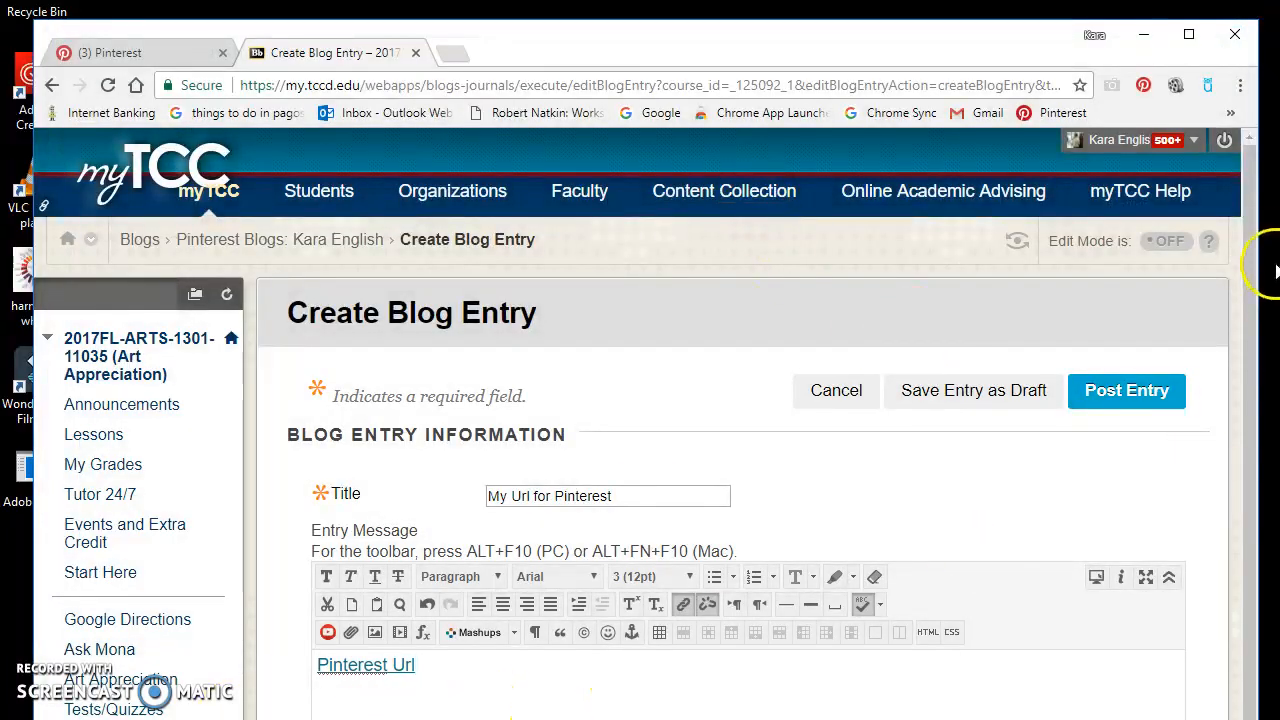
Scroll down the Create Blog Entry form below the linked message
scroll("down", 3)
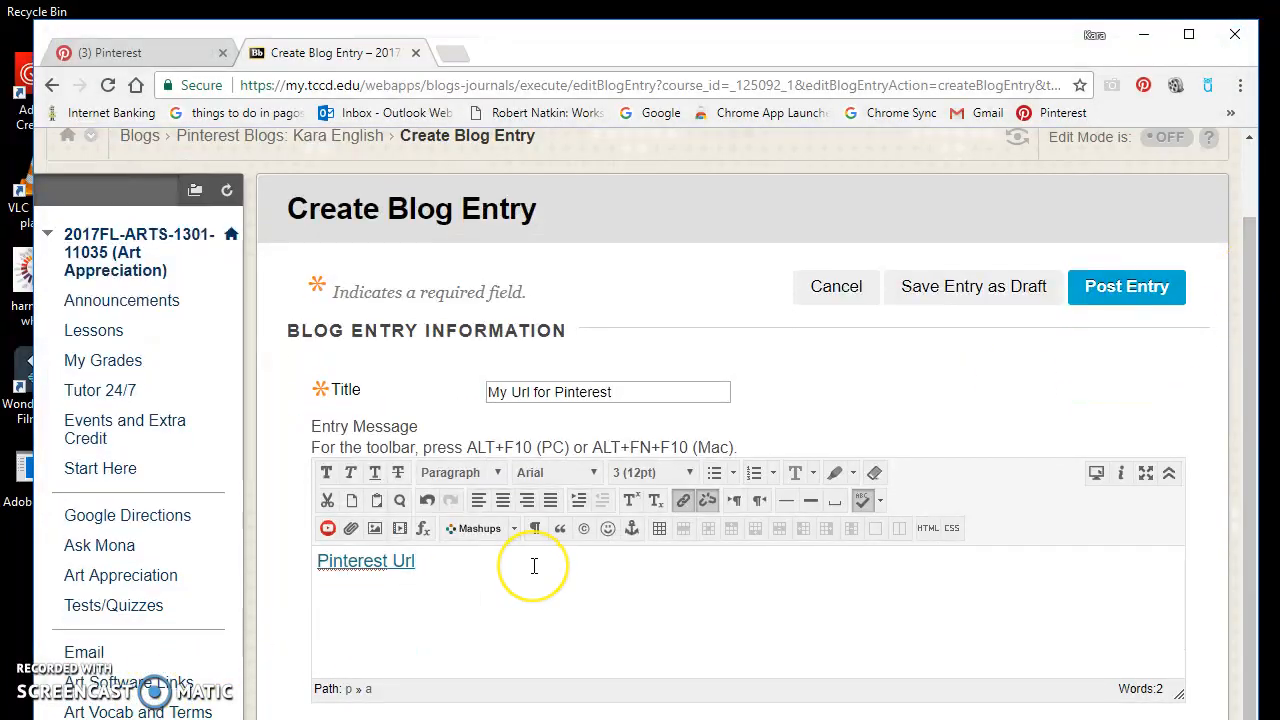
mouse_move(629, 547)
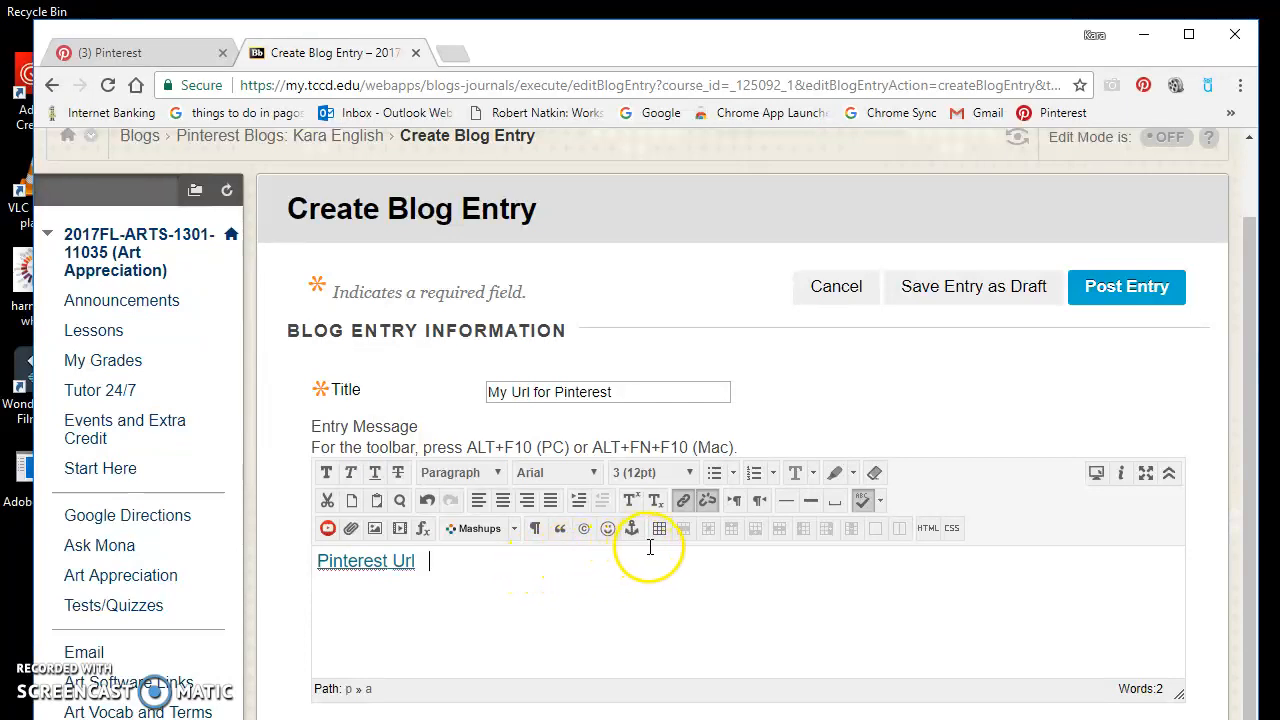
mouse_move(660, 547)
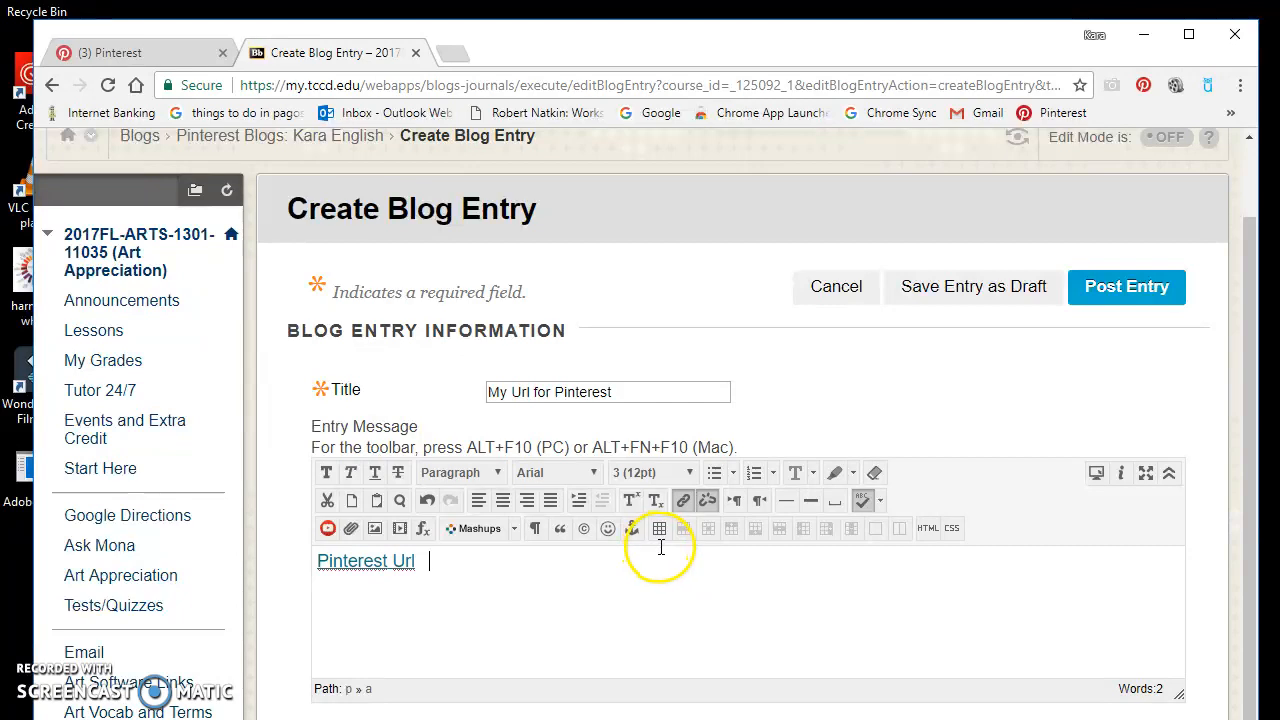
mouse_move(660, 547)
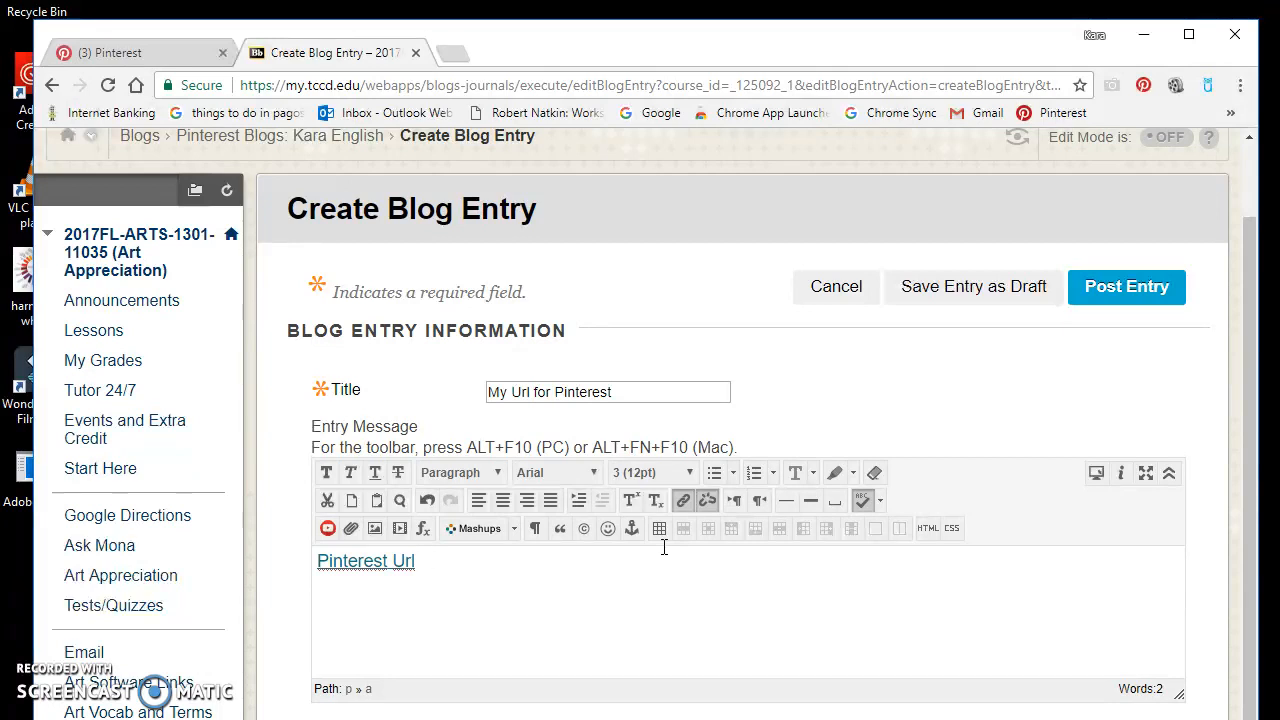
Add 'Element of Design Line. I thought that each of these elements of line were beautiful.'
type("E")
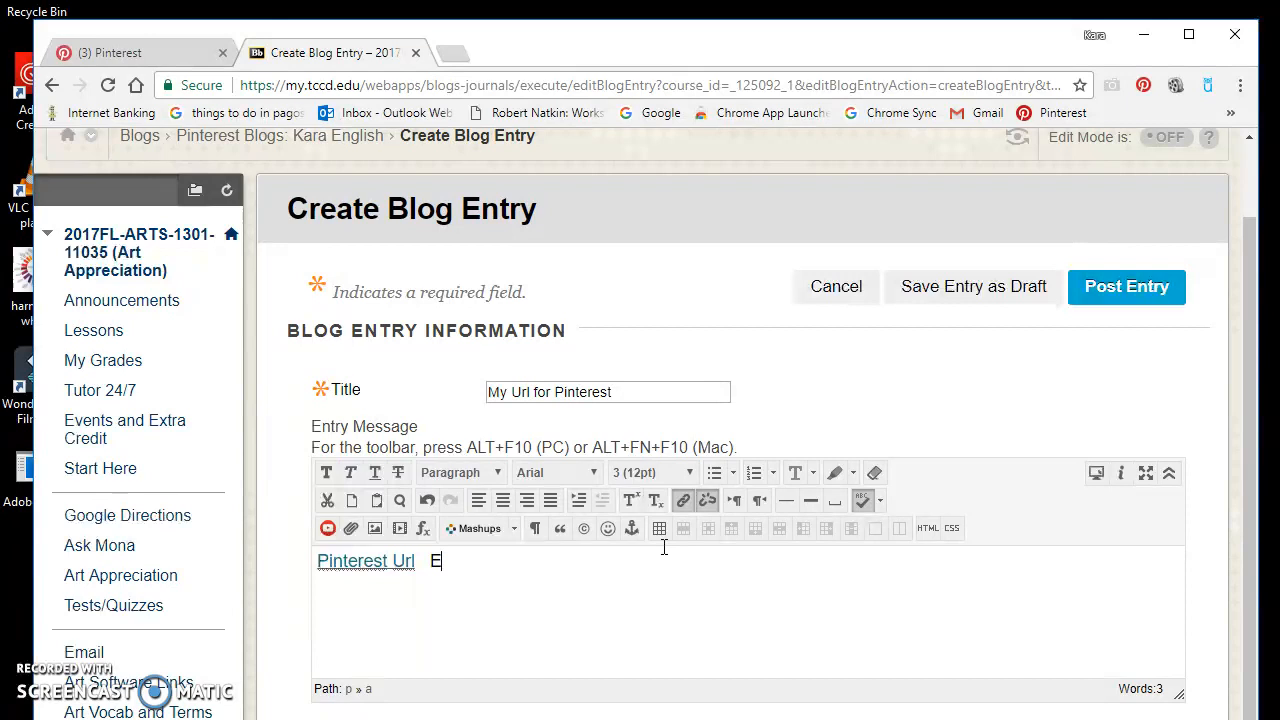
type("lement of Desi")
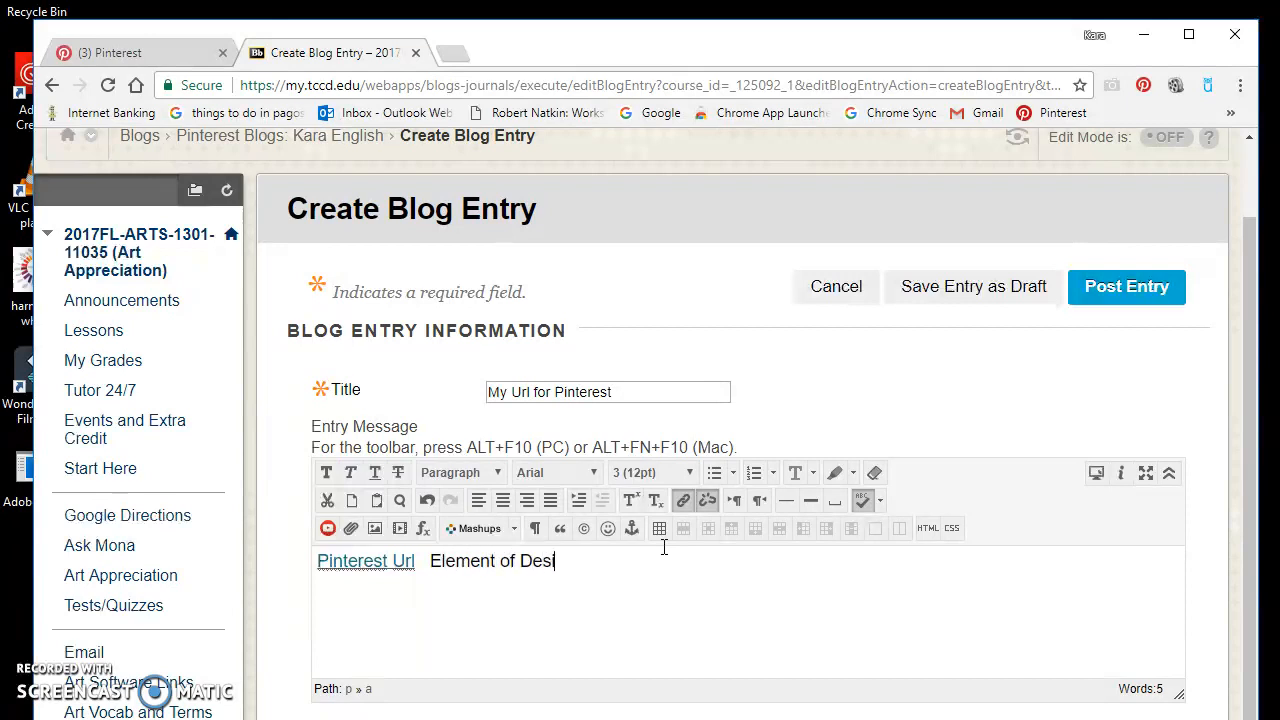
type("gn Li")
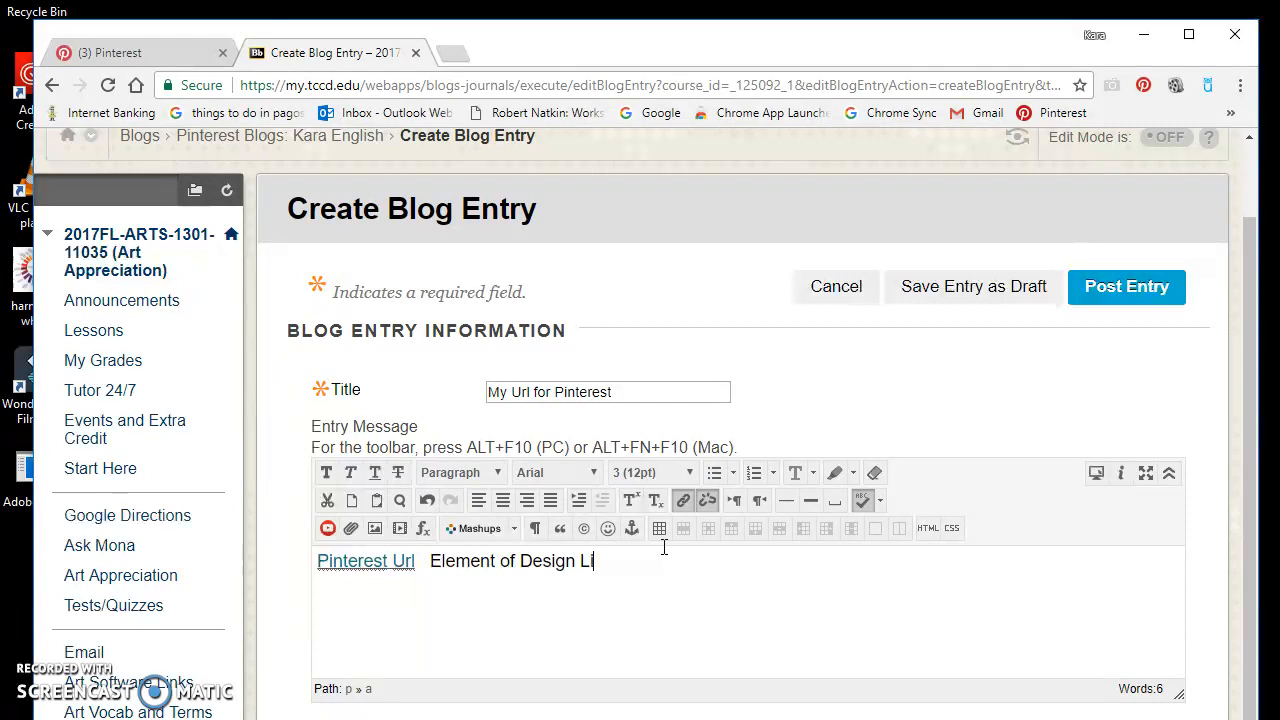
type("n.")
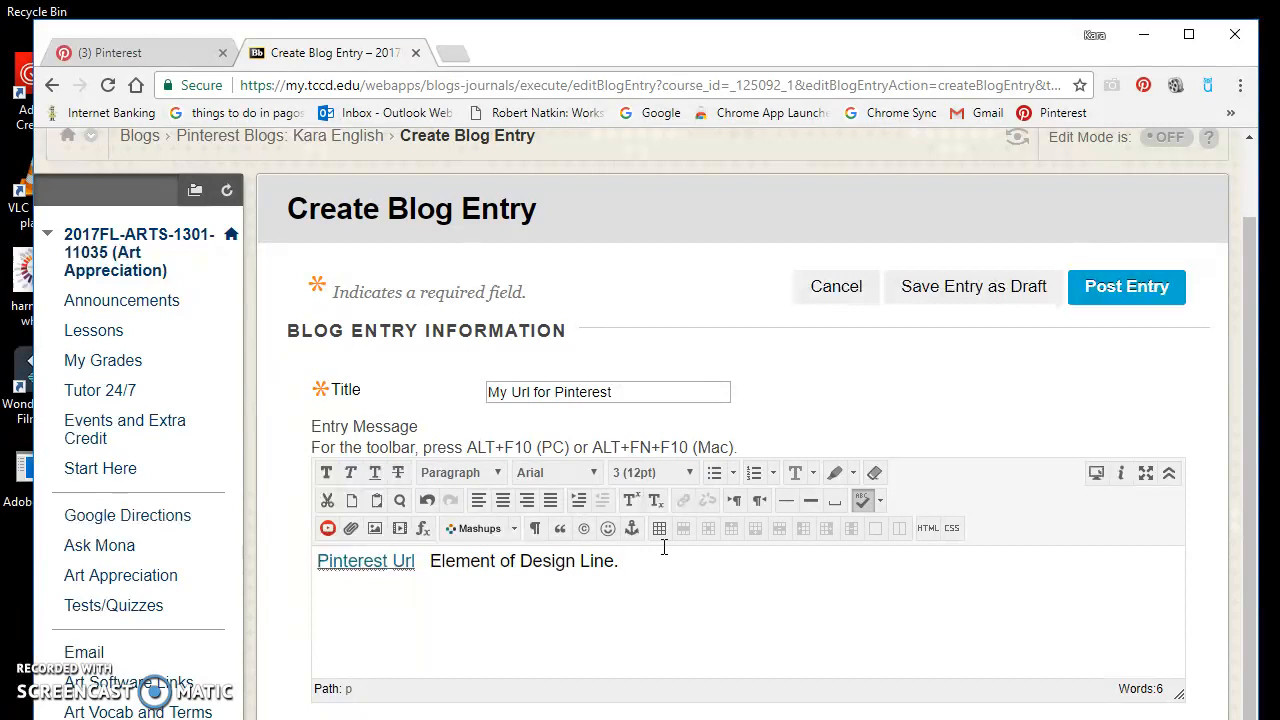
type("I tho")
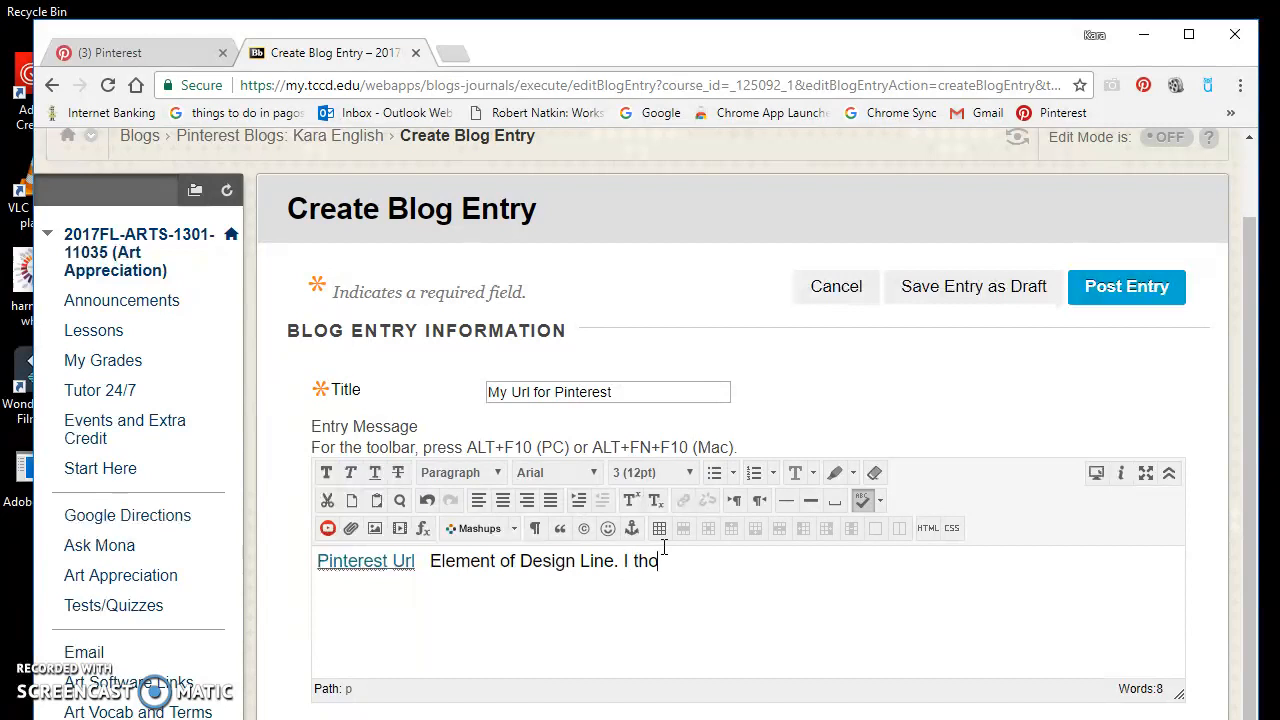
type("ught th")
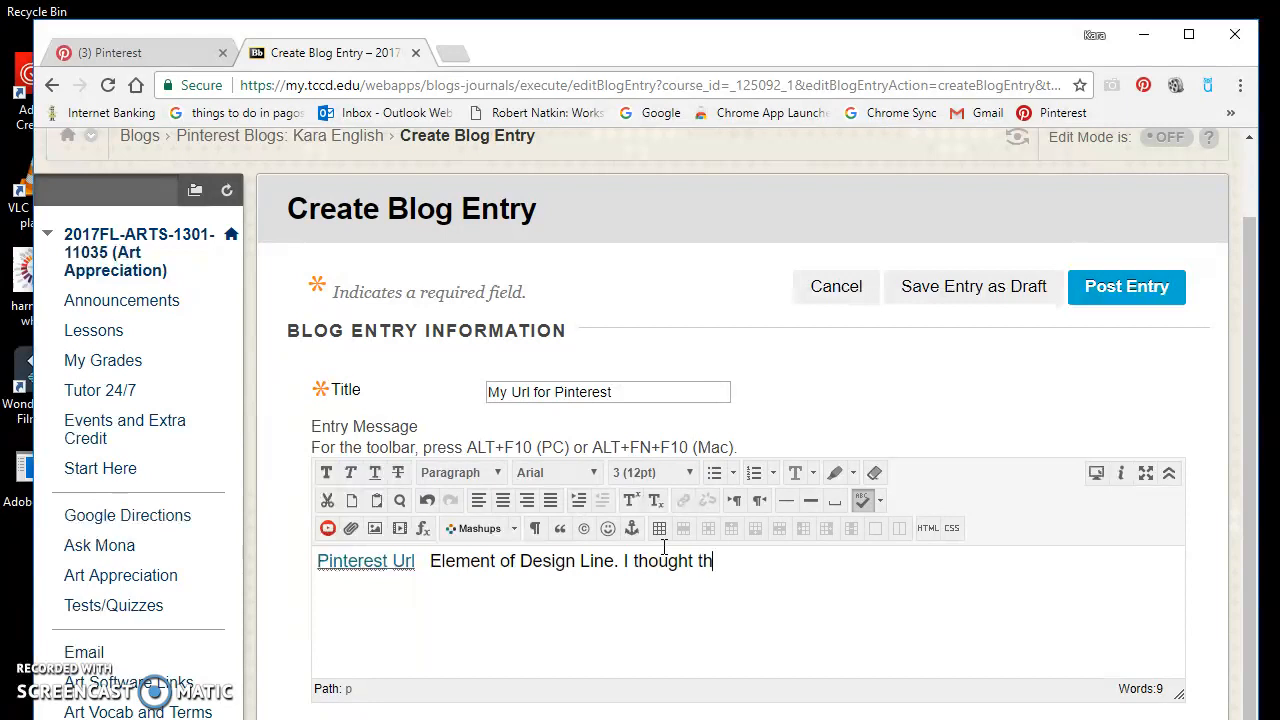
type("at each o")
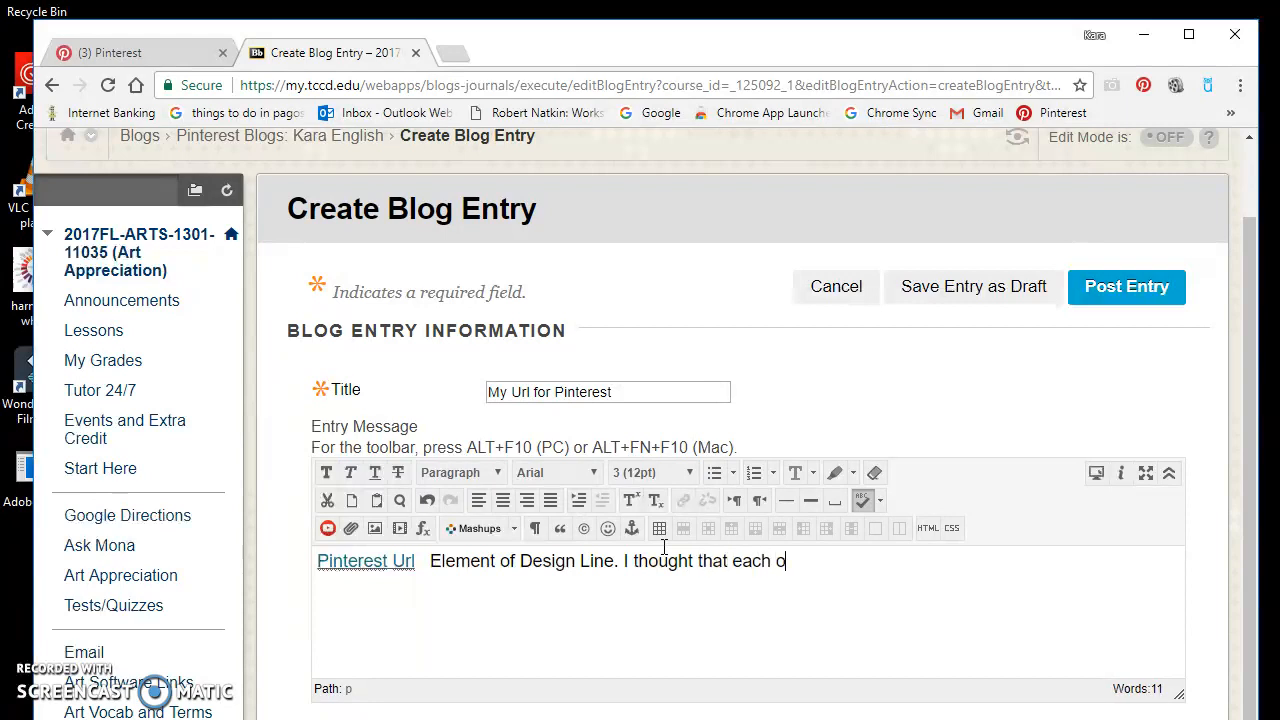
type("f these elements of")
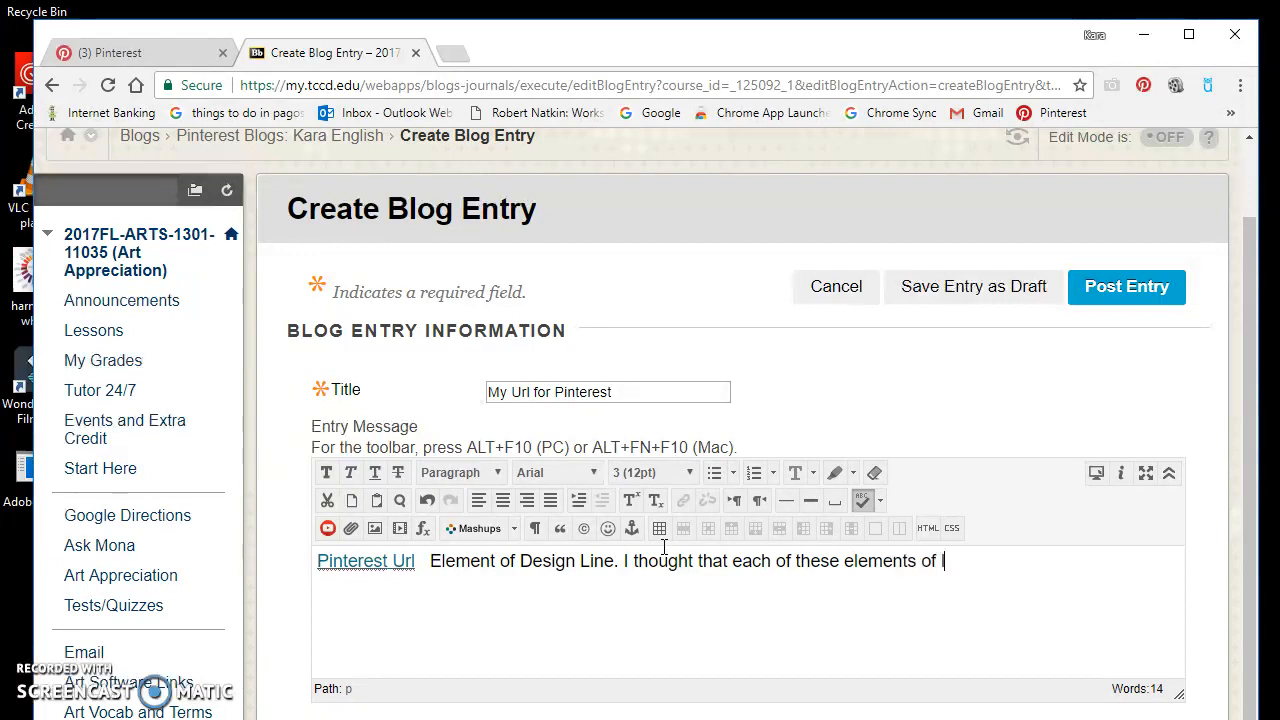
type("line were")
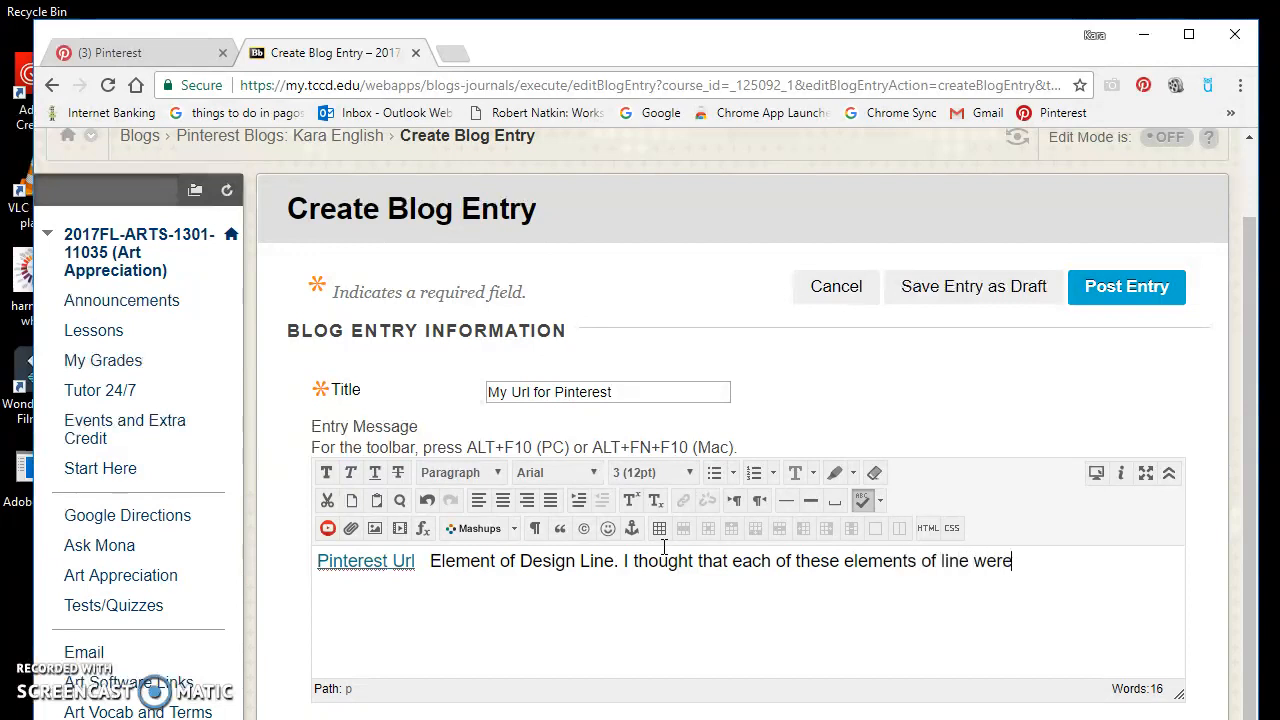
type("beau")
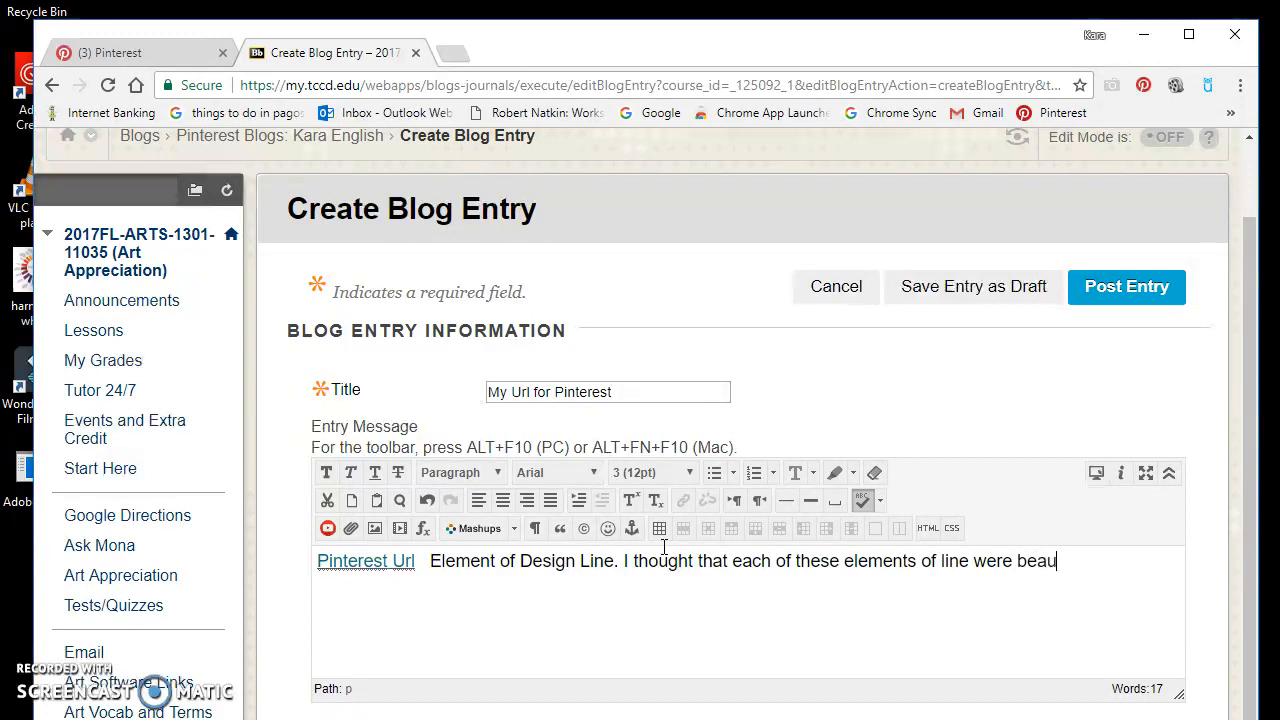
type("tiful.")
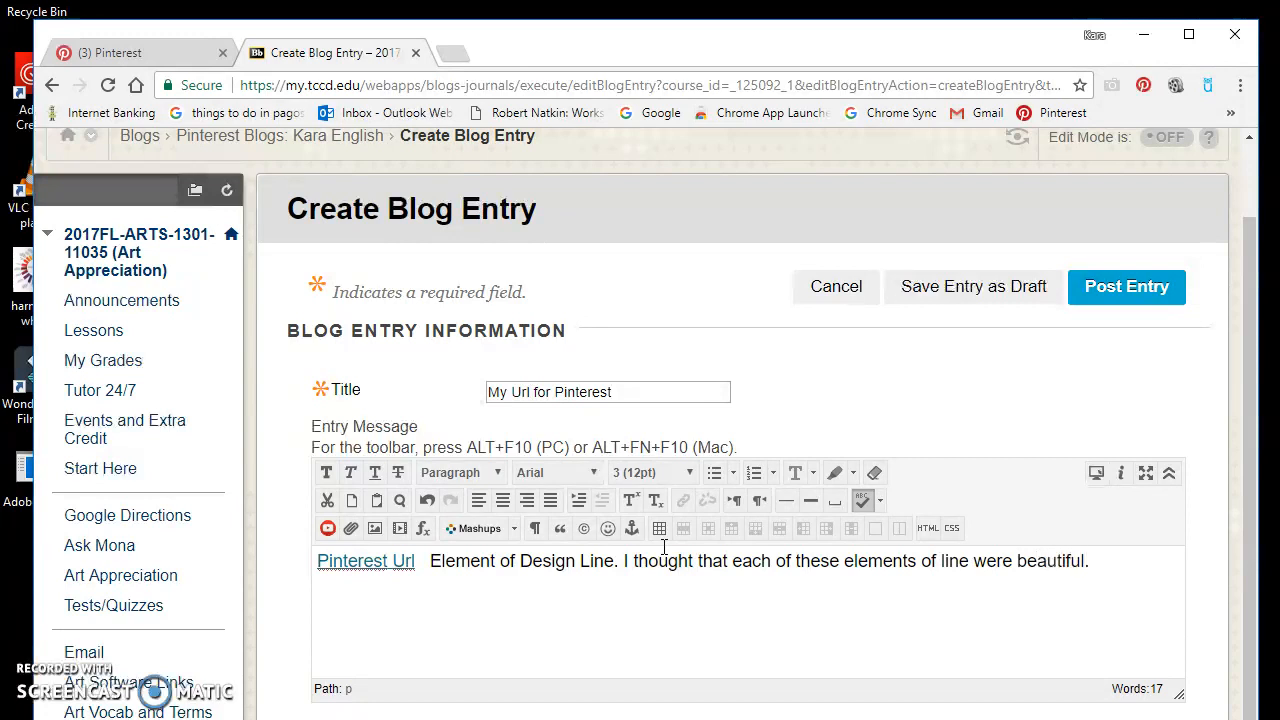
mouse_move(1248, 308)
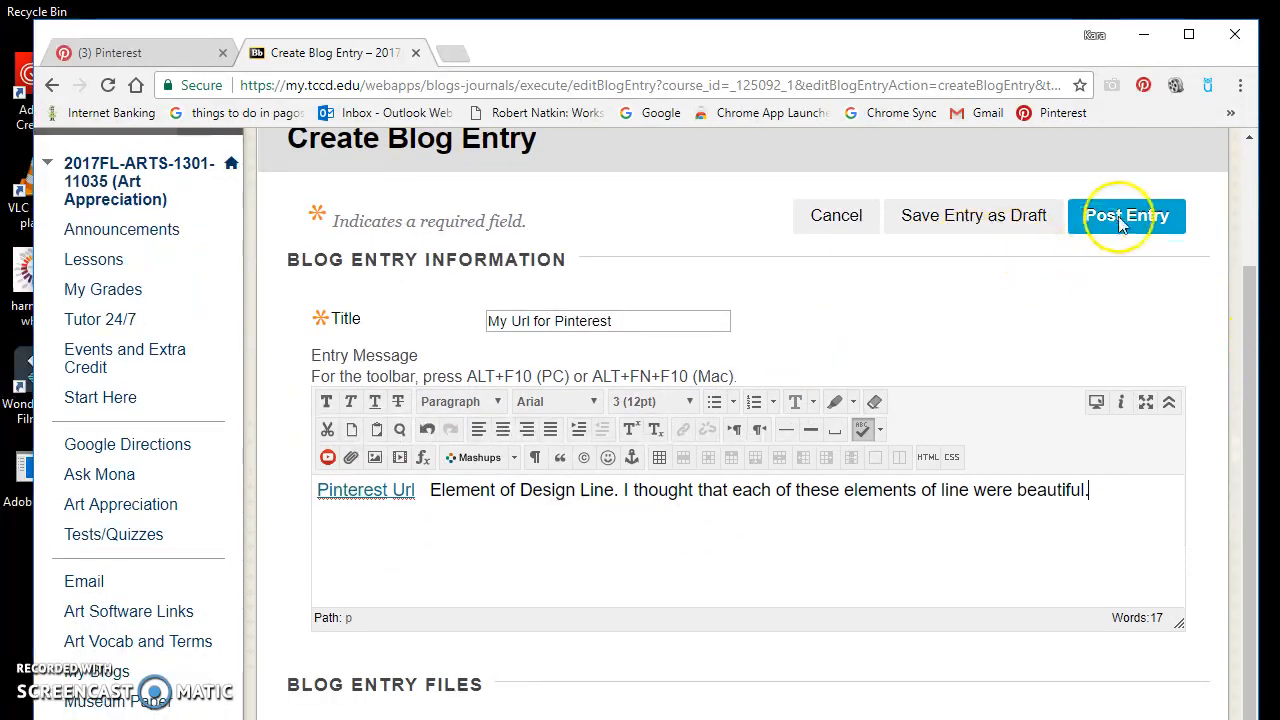
Post the entry, then follow its Pinterest Url link to the Design Element Line board
left_click(1126, 215)
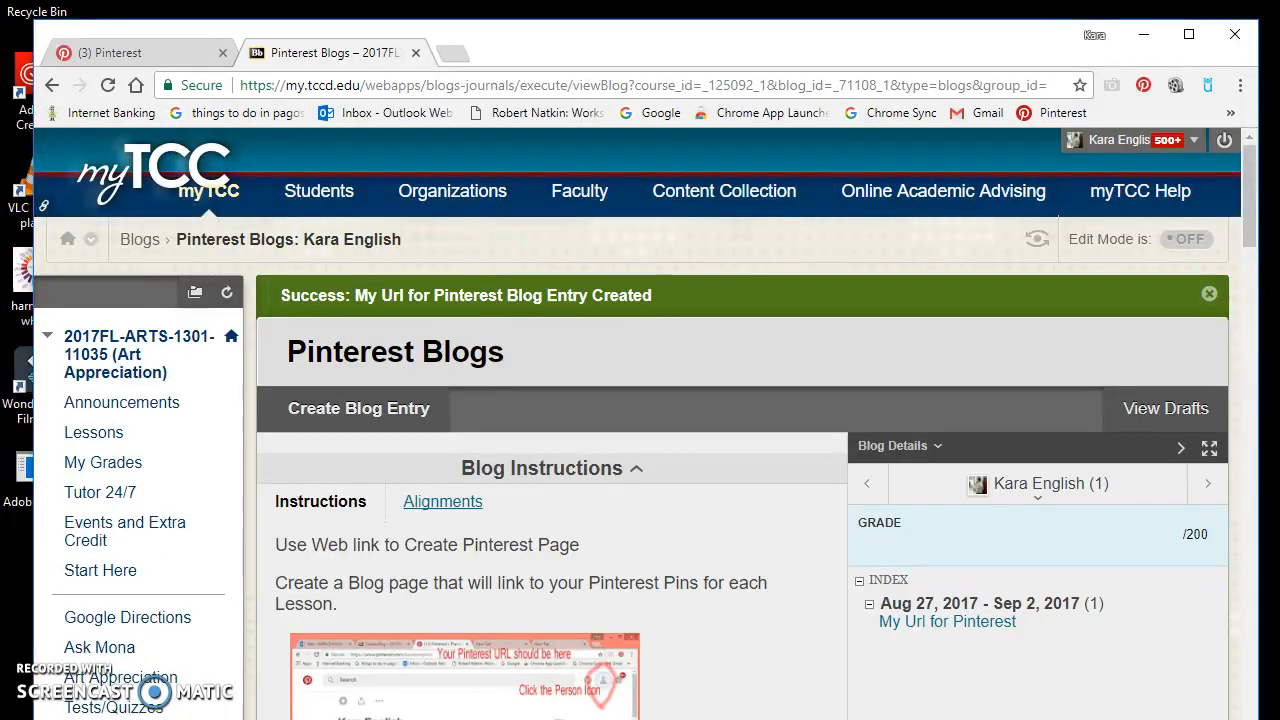
scroll("down", 3)
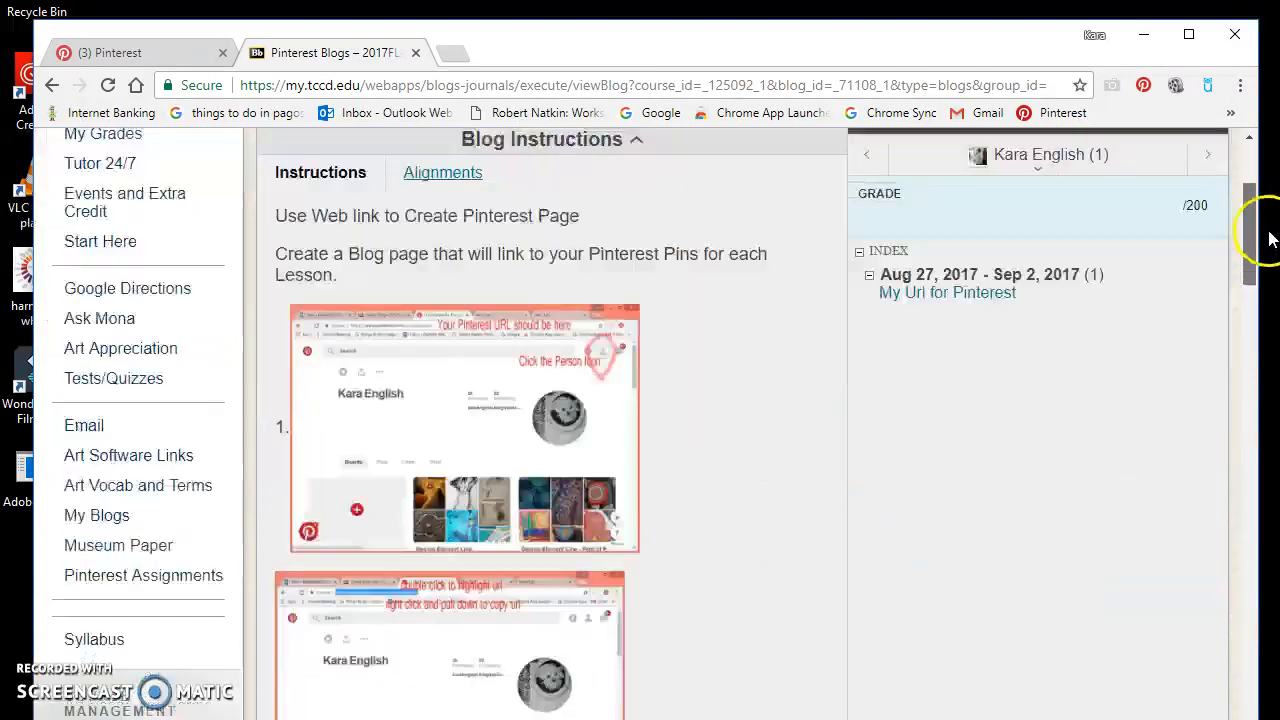
scroll("down", 3)
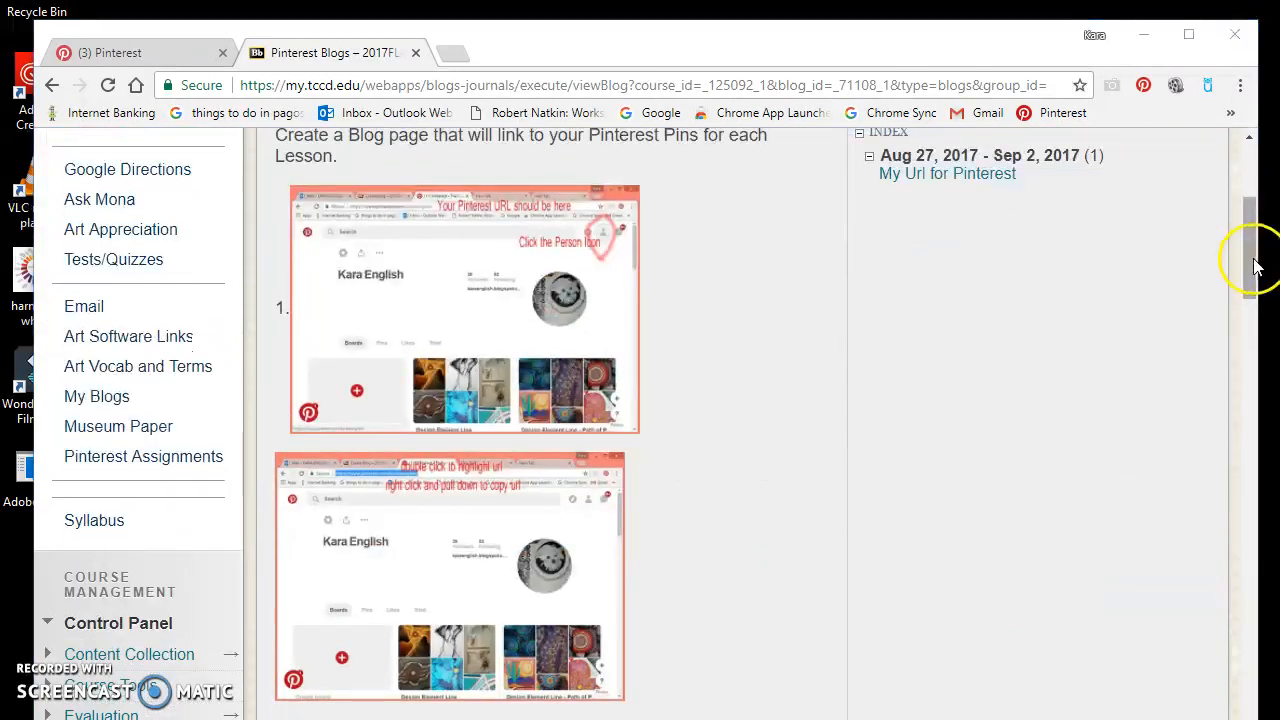
scroll("down", 3)
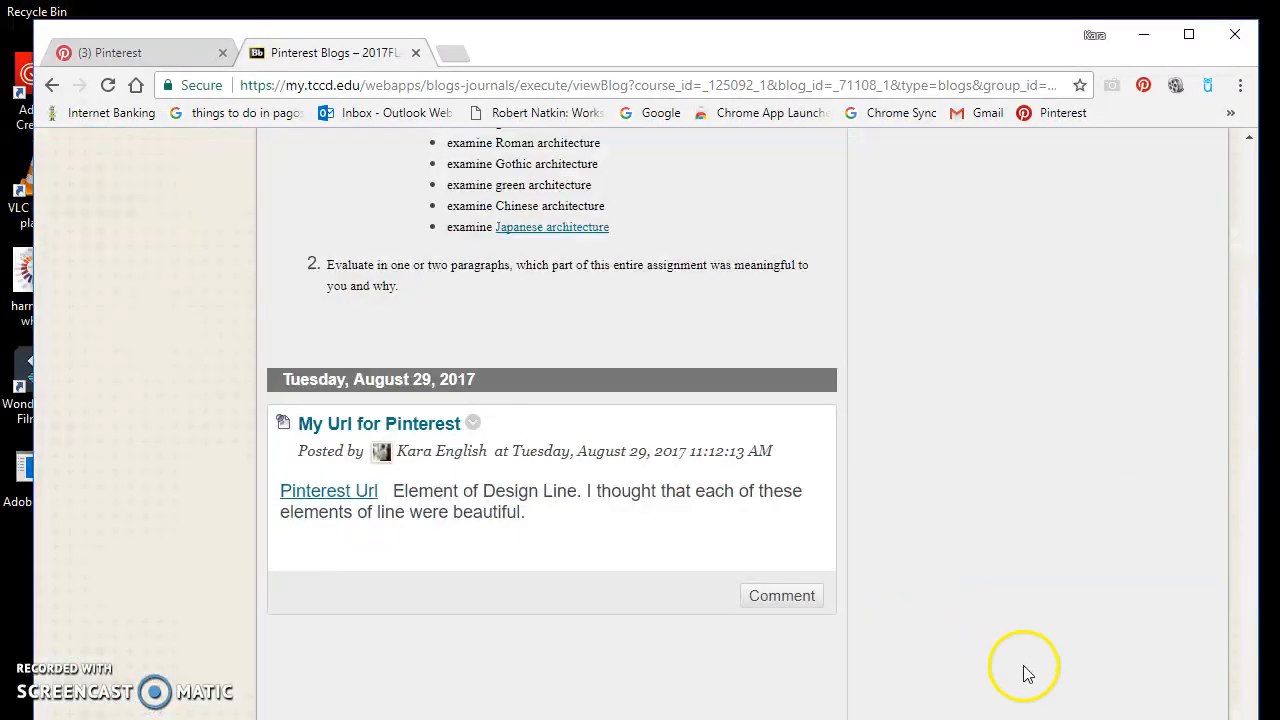
mouse_move(328, 490)
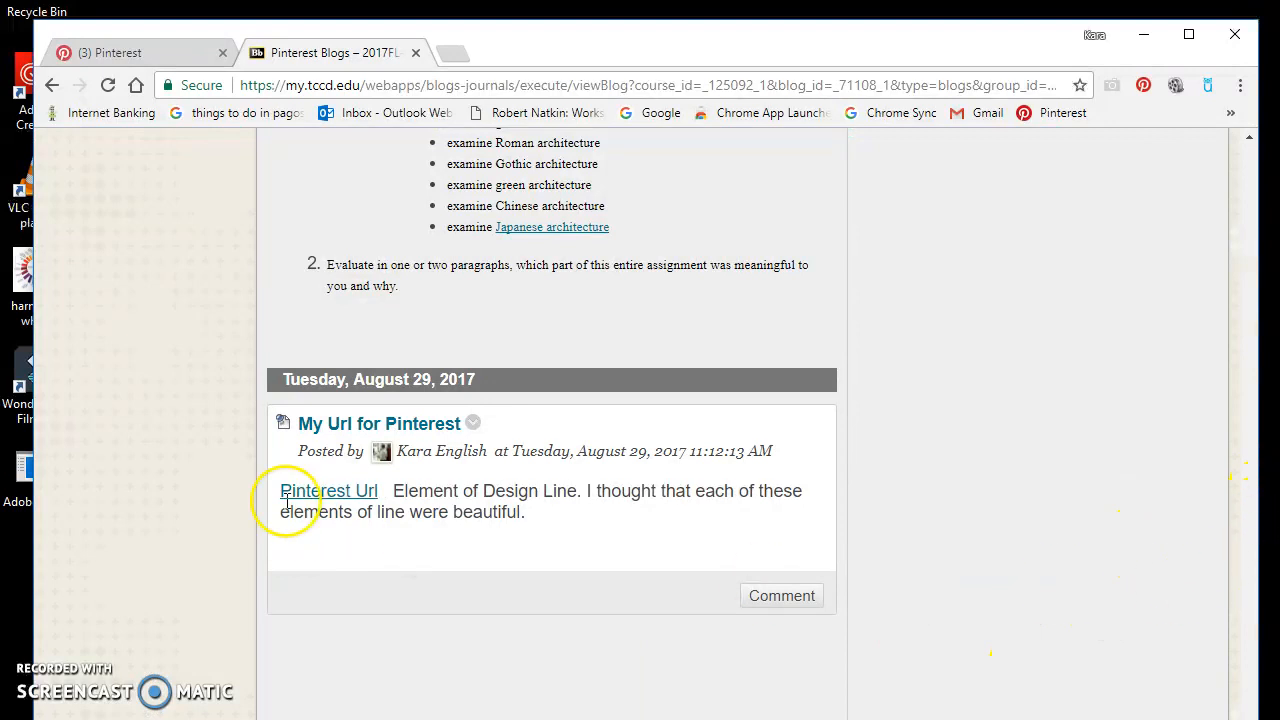
left_click(329, 490)
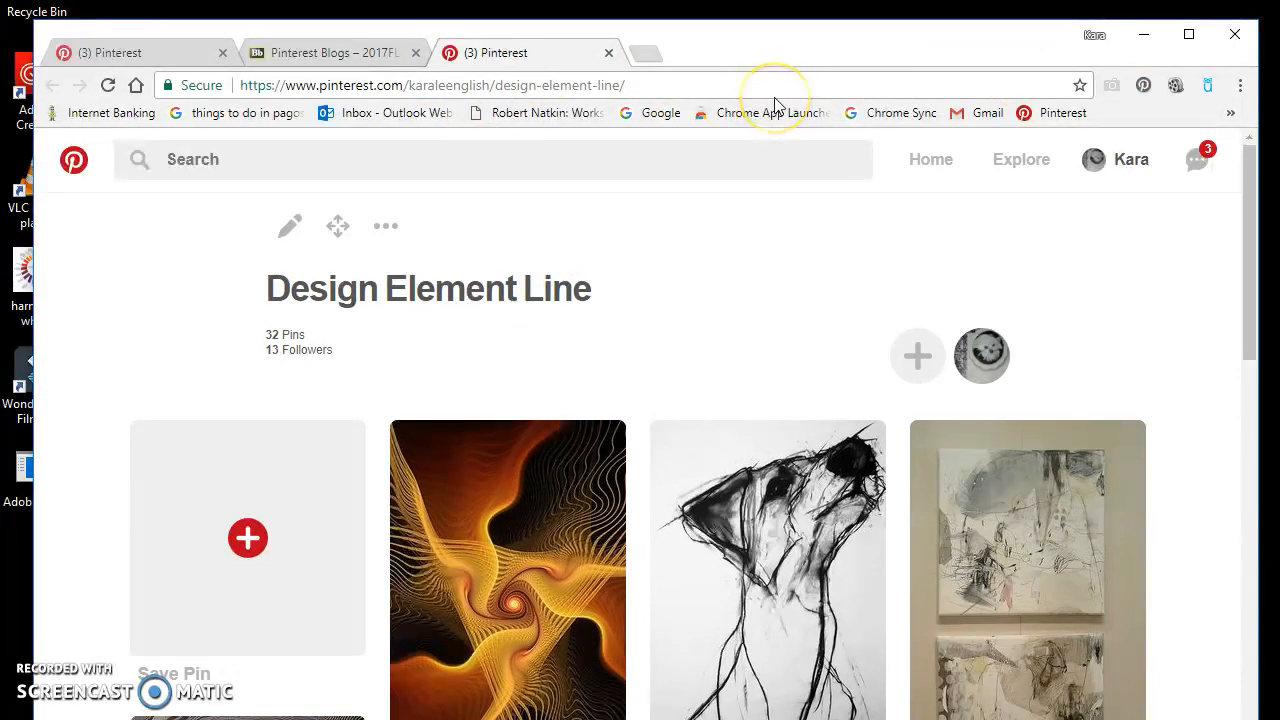
mouse_move(778, 103)
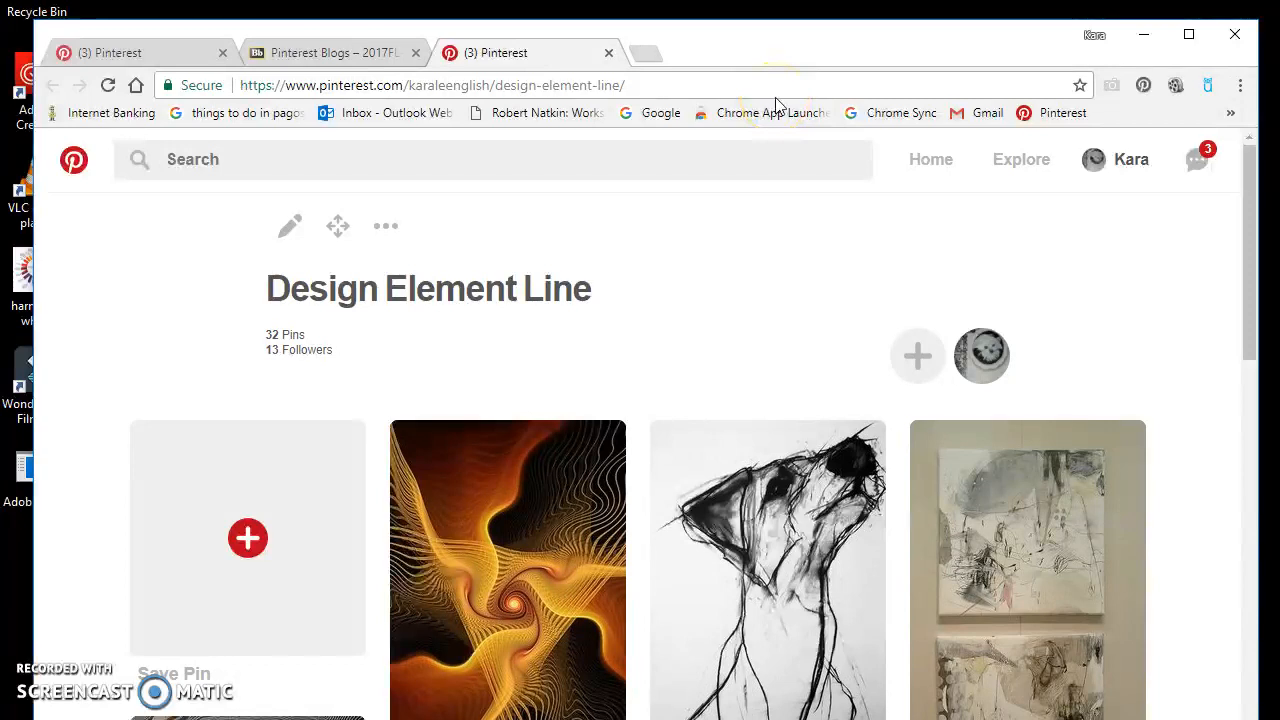
mouse_move(1174, 567)
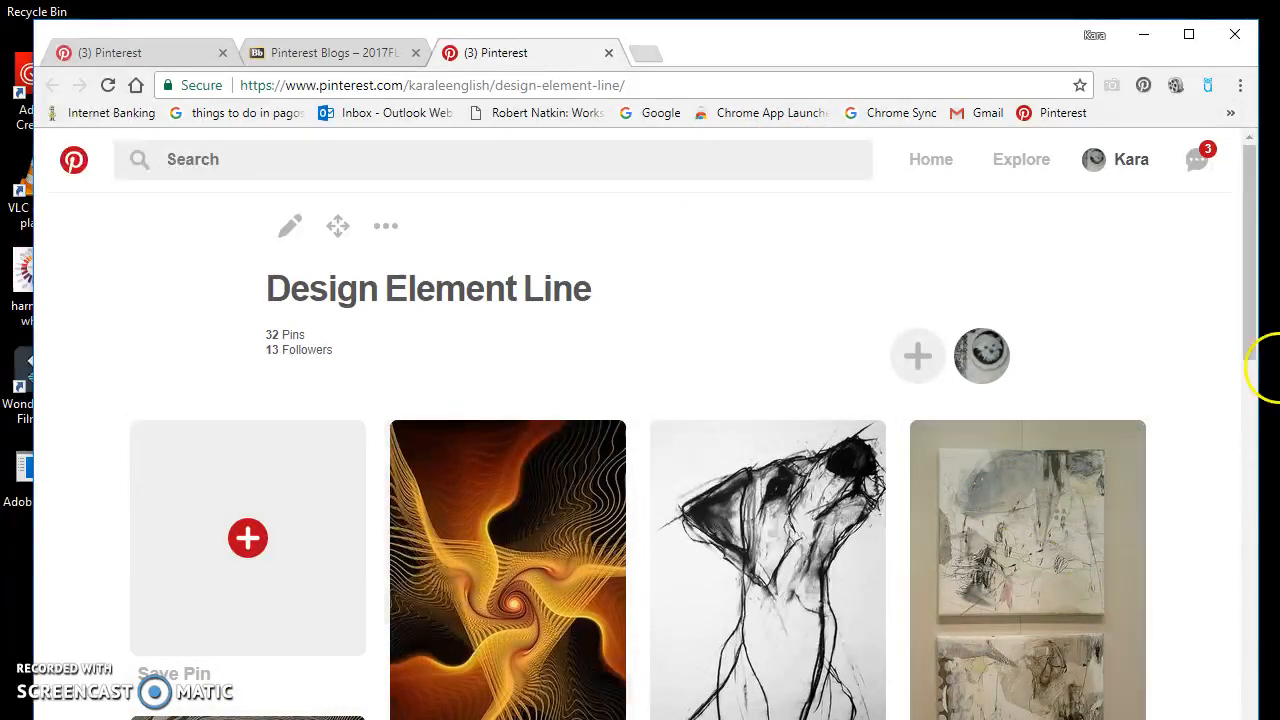
scroll("down", 3)
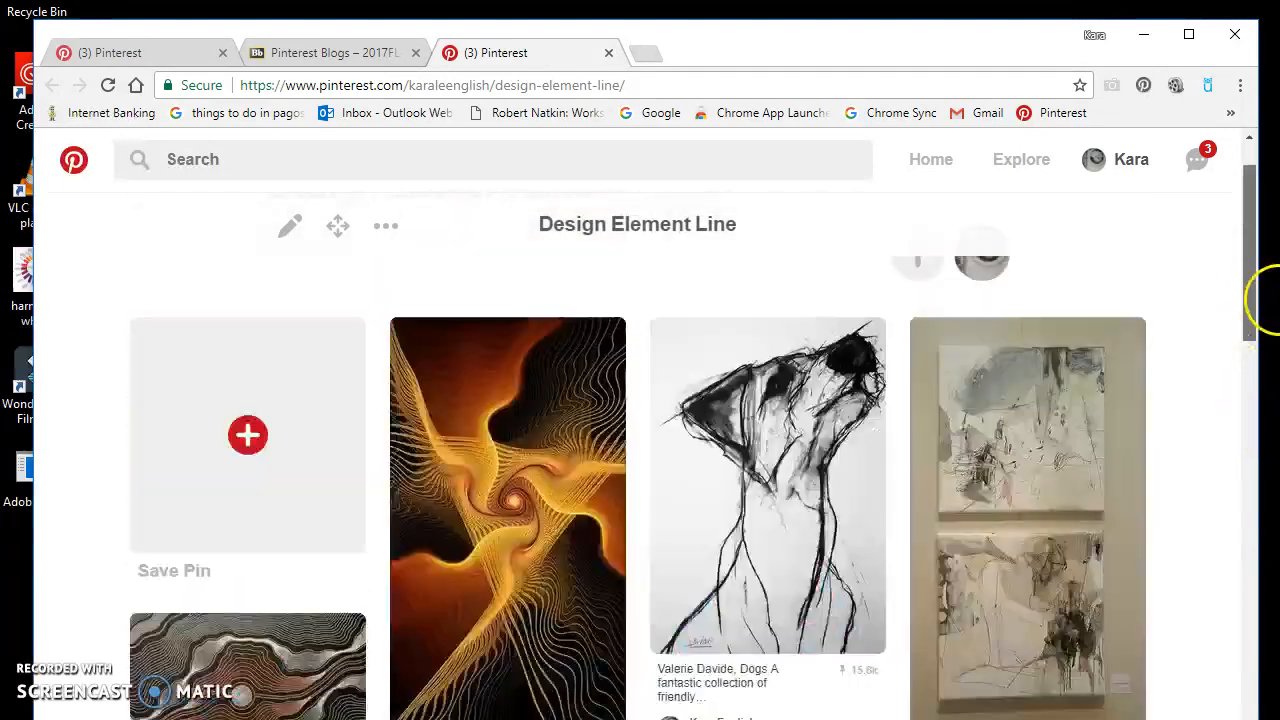
scroll("up", 3)
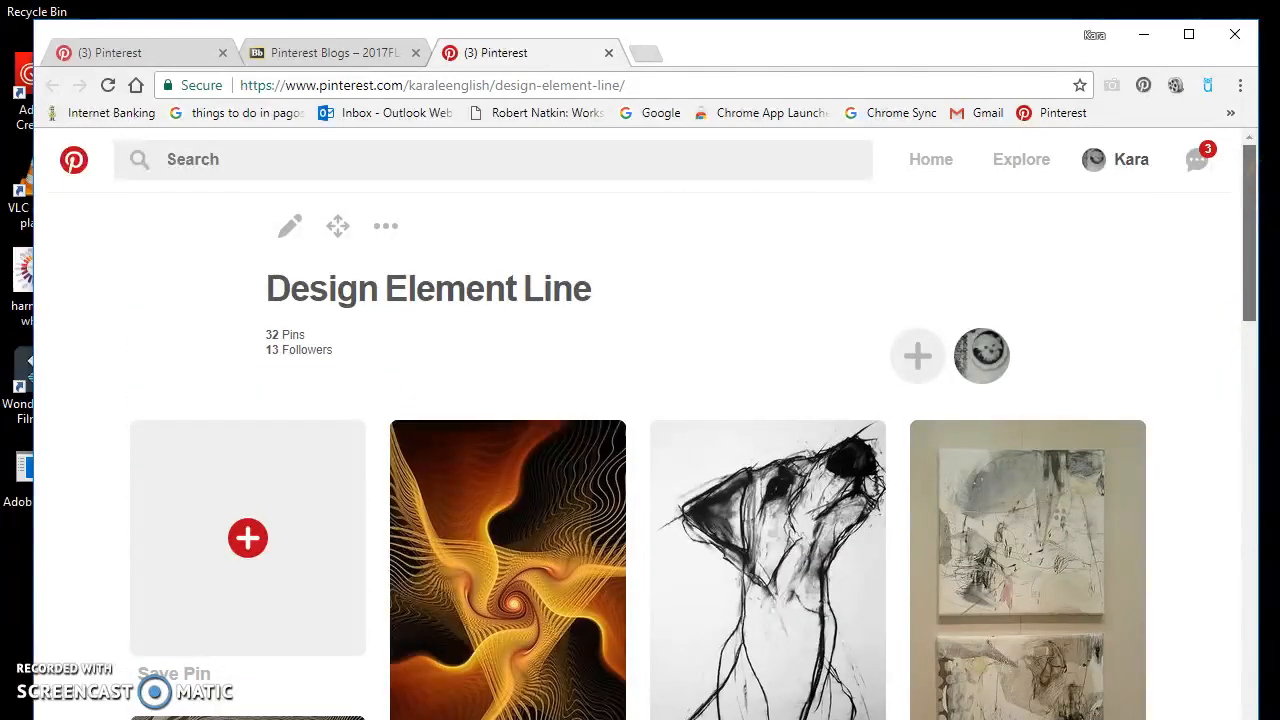